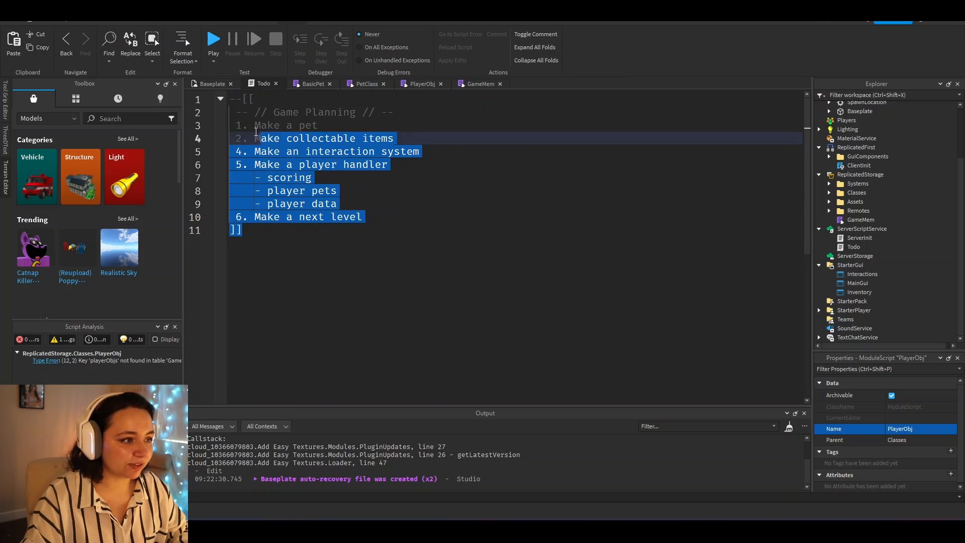
Step: Bring up ServerInit, then ClientInit with its Systems require and GuiComponents start-up code
{"action": "left_click", "coordinate": [366, 111]}
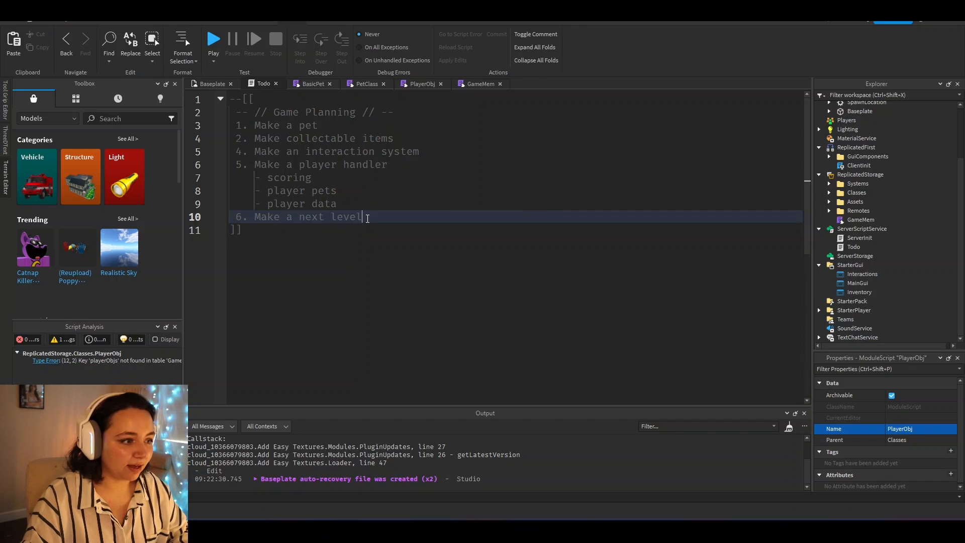
{"action": "left_click", "coordinate": [211, 83]}
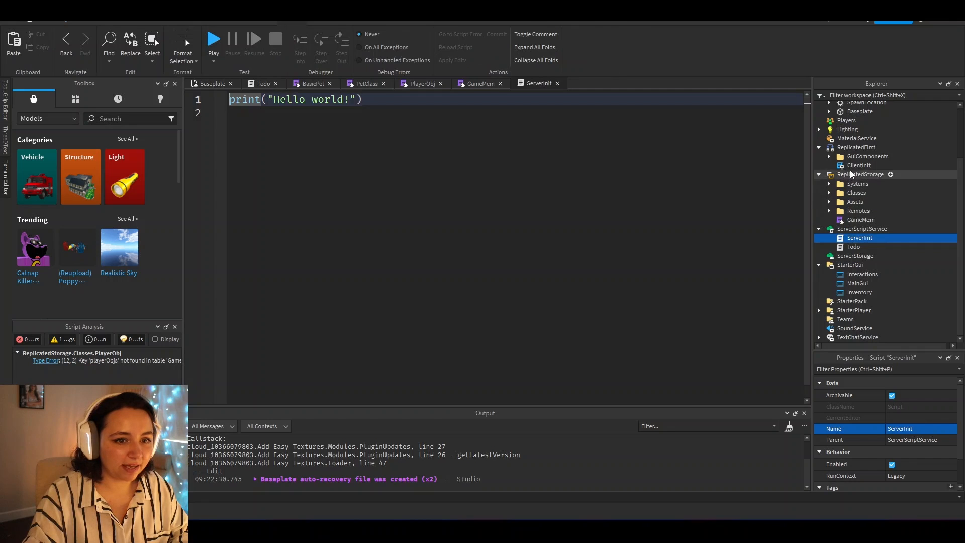
{"action": "left_click", "coordinate": [858, 165]}
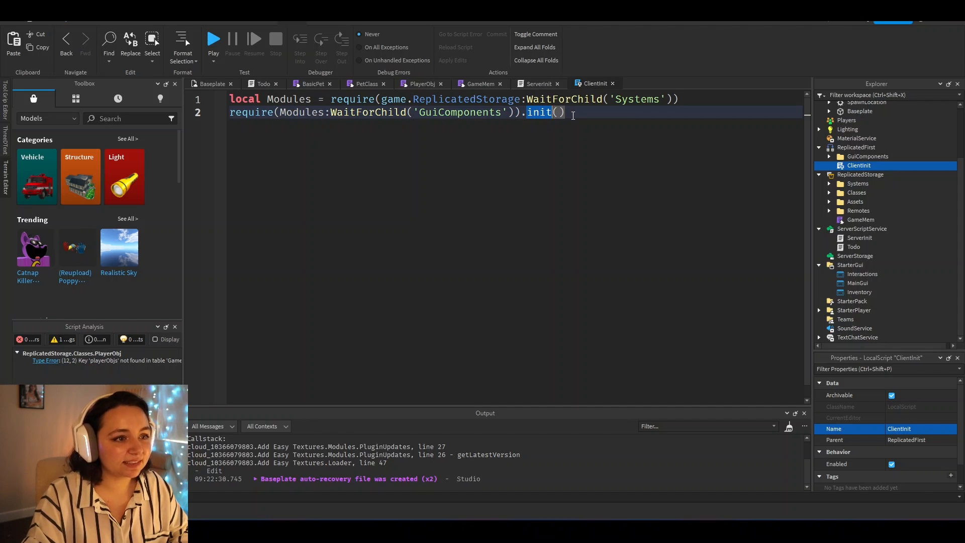
{"action": "double_click", "coordinate": [537, 111]}
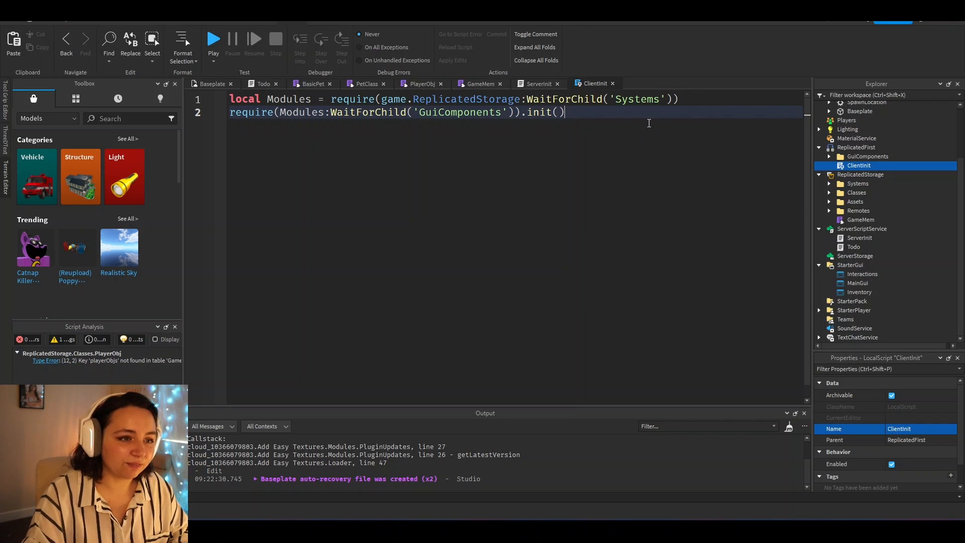
{"action": "key", "text": "ctrl+a"}
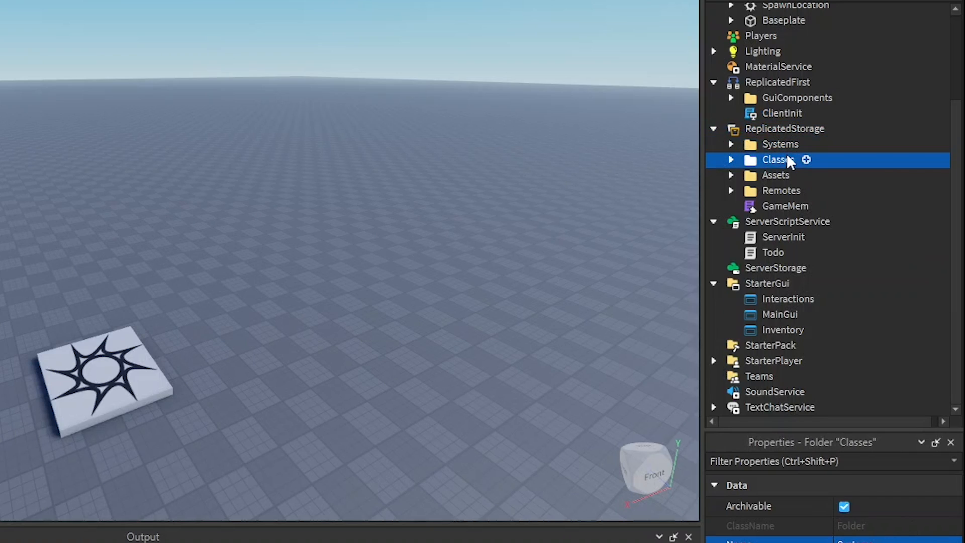
Step: Expand Systems and Classes to show GuiComponents, InteractionSystem and InteractableClass, landing in InteractableClass
{"action": "left_click", "coordinate": [780, 144]}
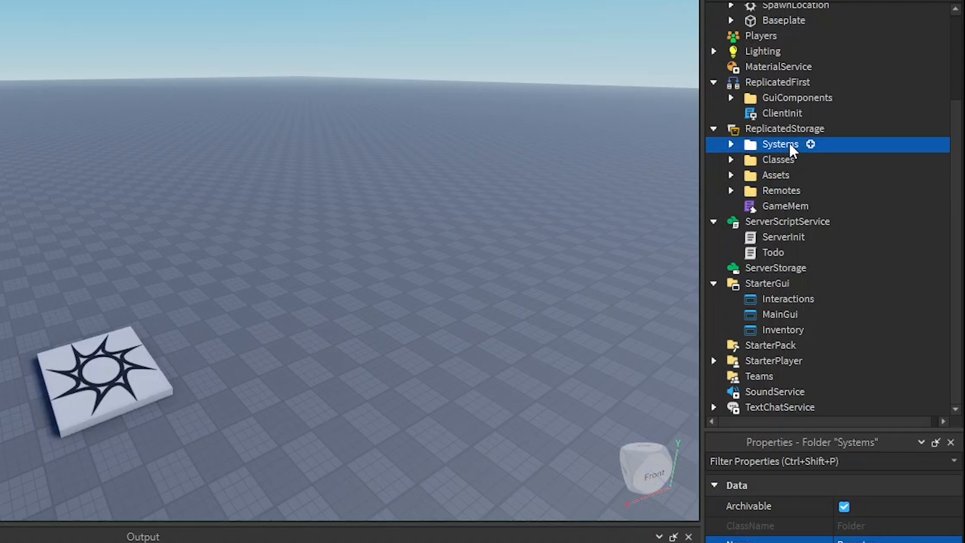
{"action": "left_click", "coordinate": [774, 175]}
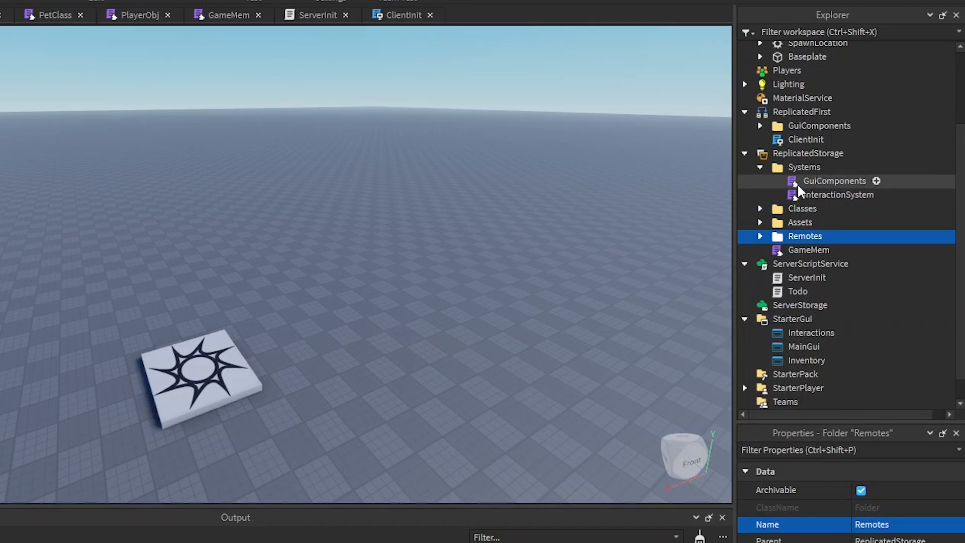
{"action": "left_click", "coordinate": [839, 194]}
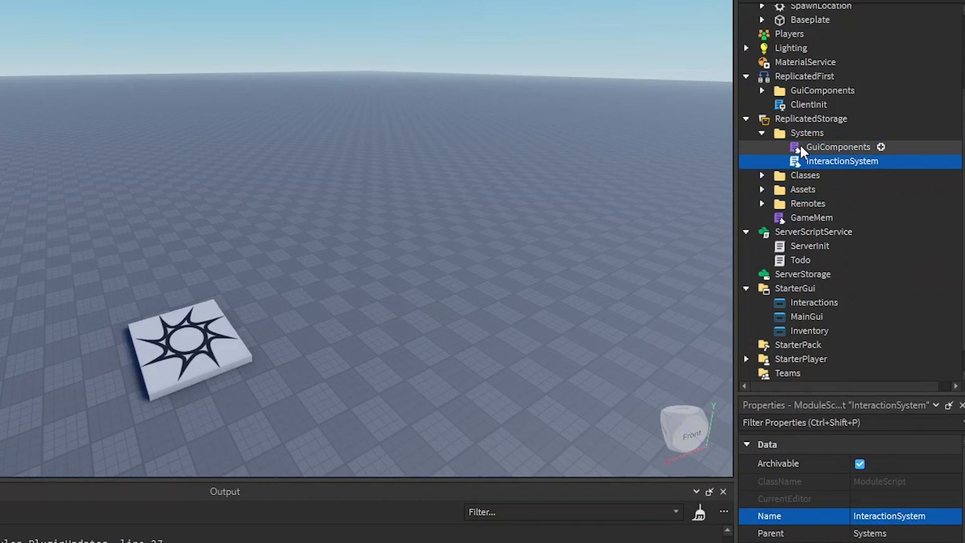
{"action": "left_click", "coordinate": [838, 147]}
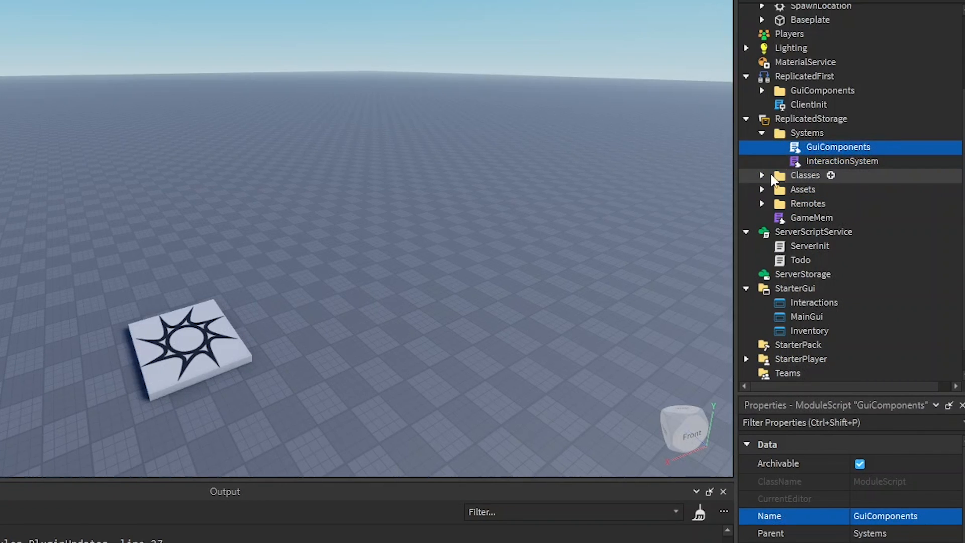
{"action": "left_click", "coordinate": [761, 174]}
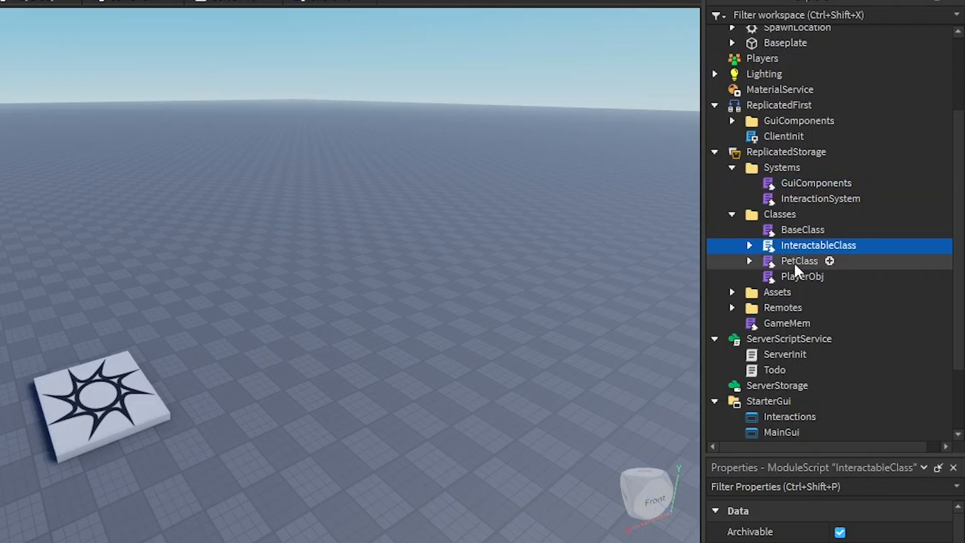
{"action": "mouse_move", "coordinate": [800, 245]}
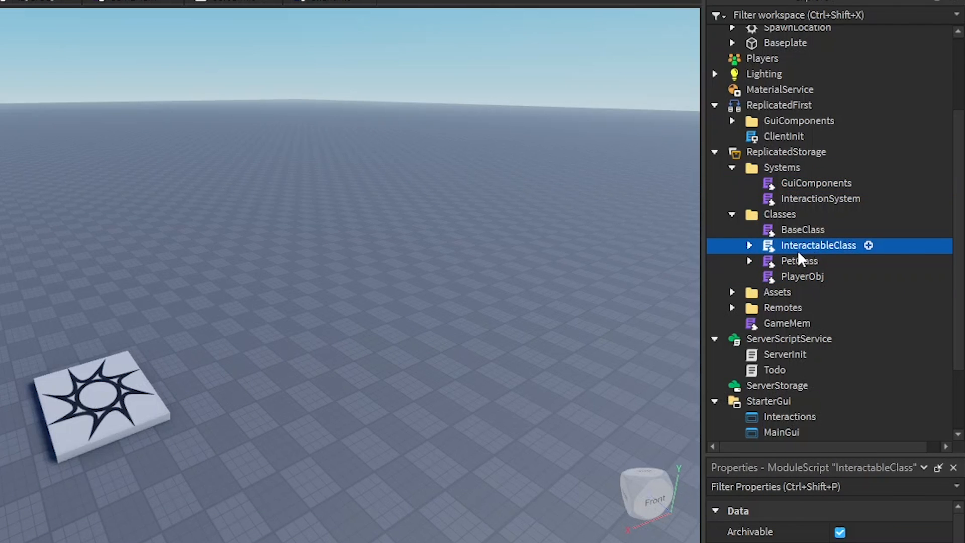
{"action": "double_click", "coordinate": [818, 246]}
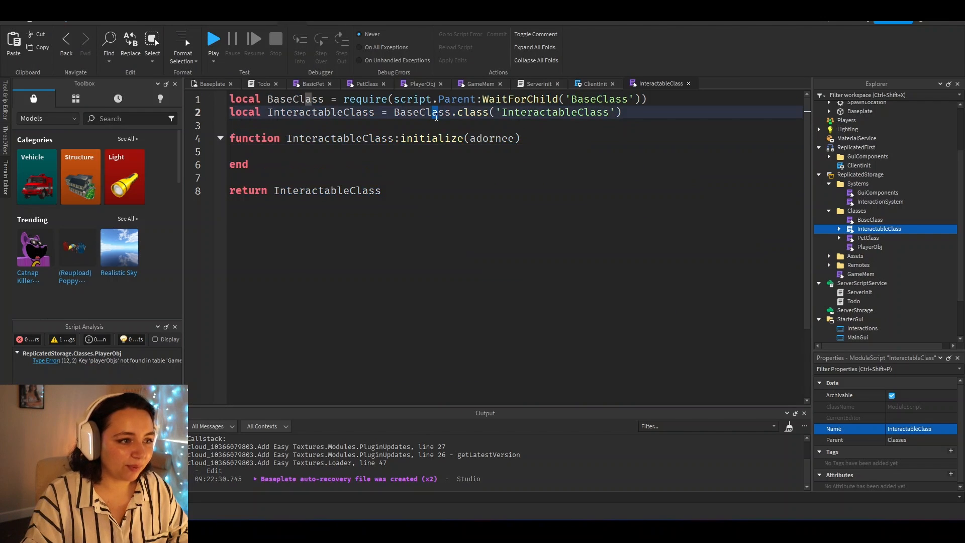
Step: Expand InteractableClass to its Coins, Eggs and Gates children and view the Coins subclass
{"action": "double_click", "coordinate": [320, 111]}
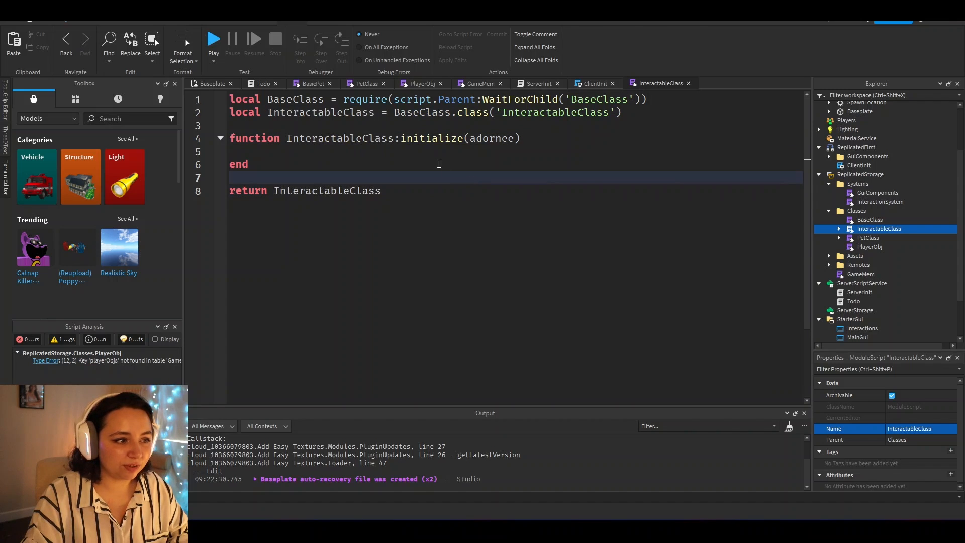
{"action": "left_click", "coordinate": [838, 228]}
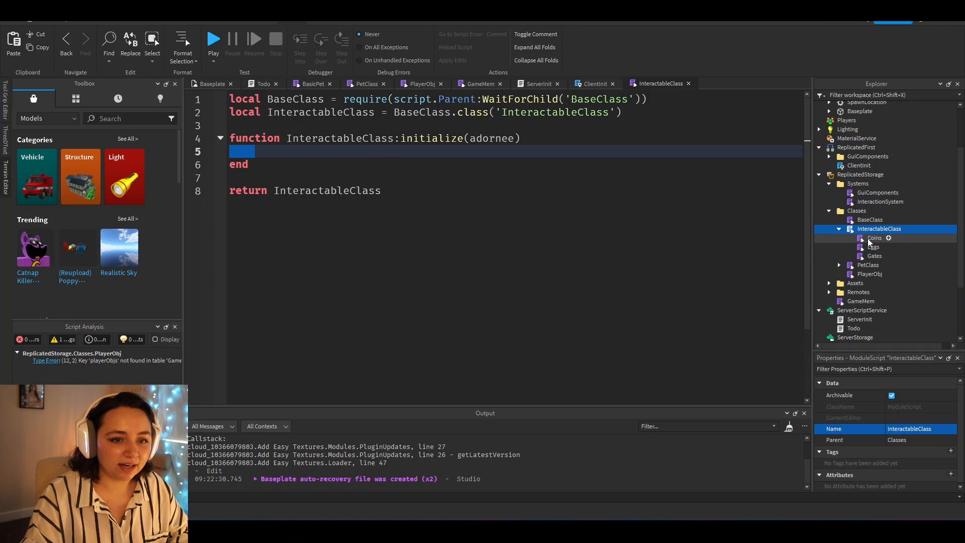
{"action": "left_click", "coordinate": [874, 237]}
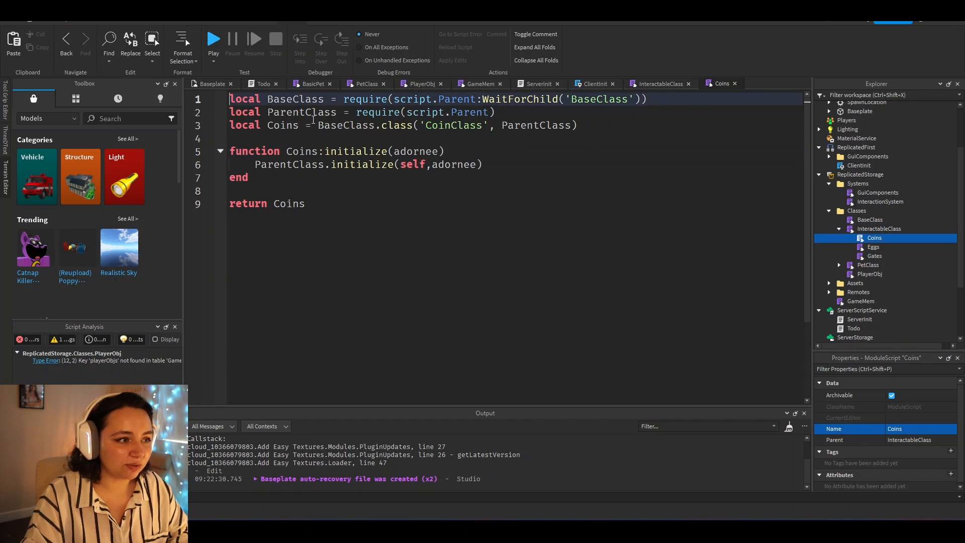
{"action": "double_click", "coordinate": [300, 112]}
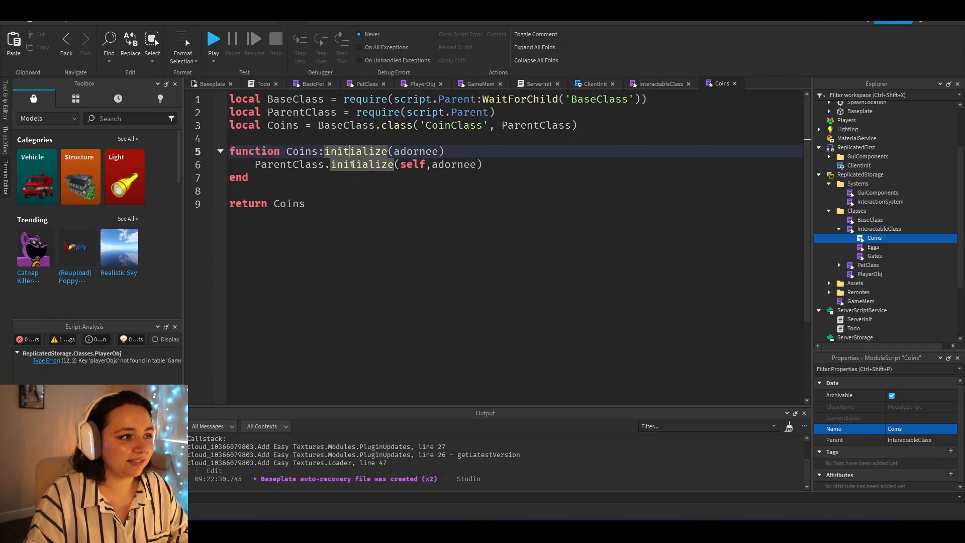
Step: Add self.stats to PetClass initialize with speed, storageSize, level and totalPoints all 1
{"action": "left_click", "coordinate": [262, 84]}
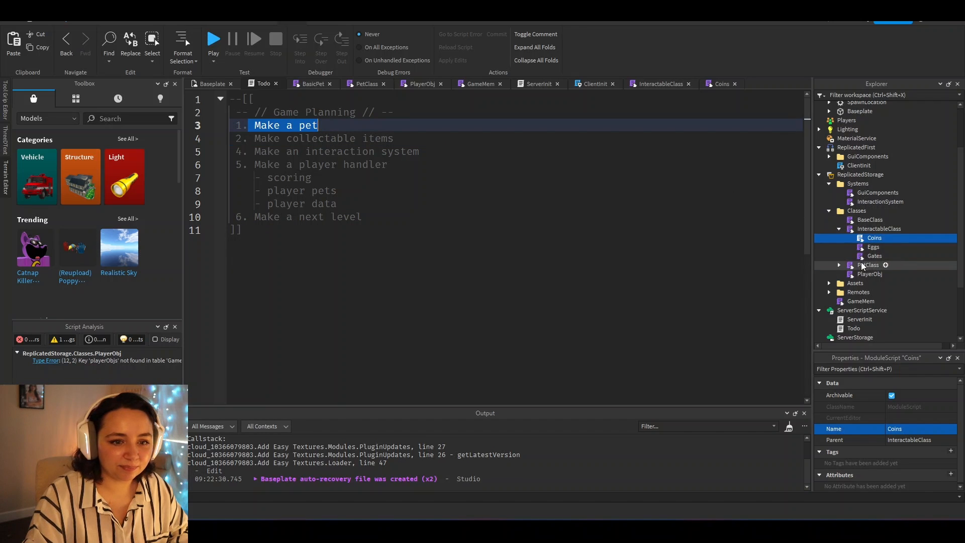
{"action": "left_click", "coordinate": [364, 83]}
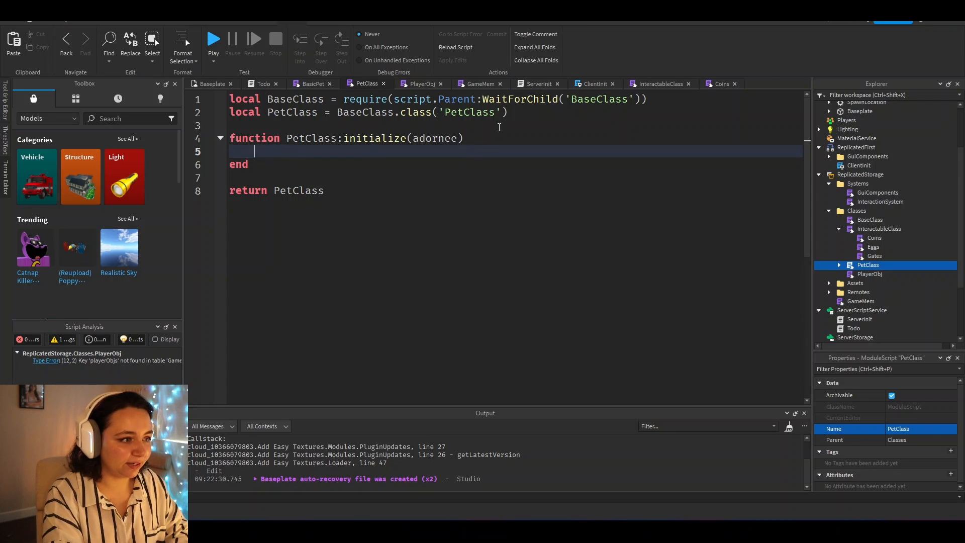
{"action": "type", "text": "self.stats = {"}
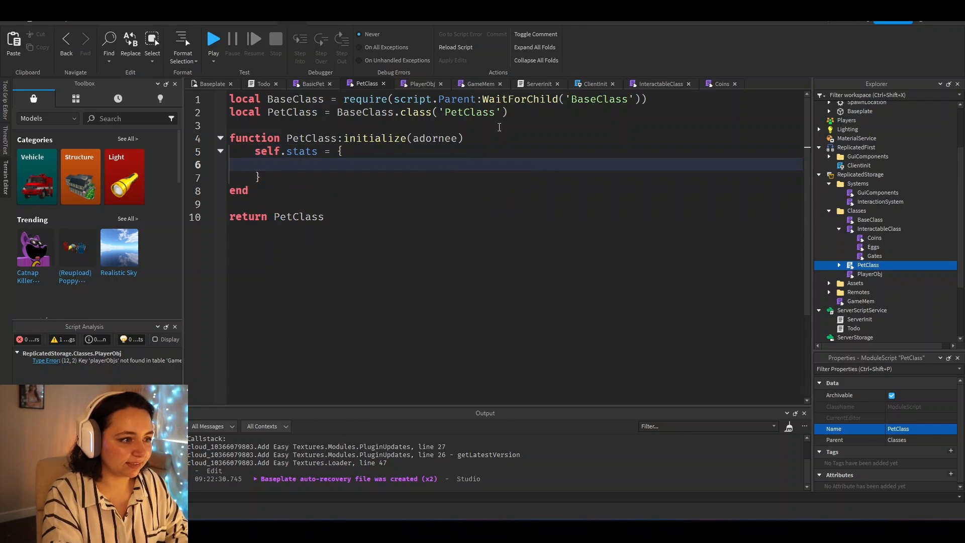
{"action": "type", "text": "speed = 1"}
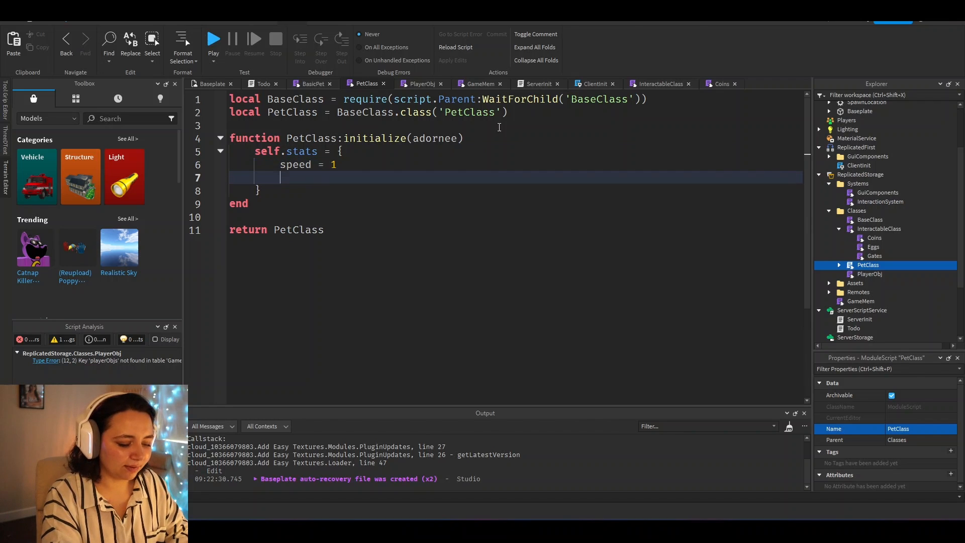
{"action": "type", "text": "storageSize"}
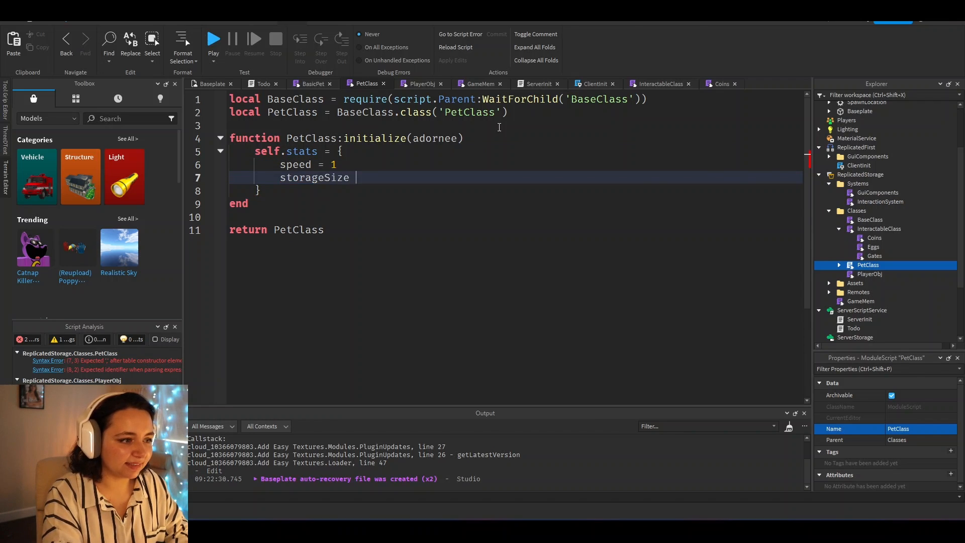
{"action": "type", "text": "= 1,"}
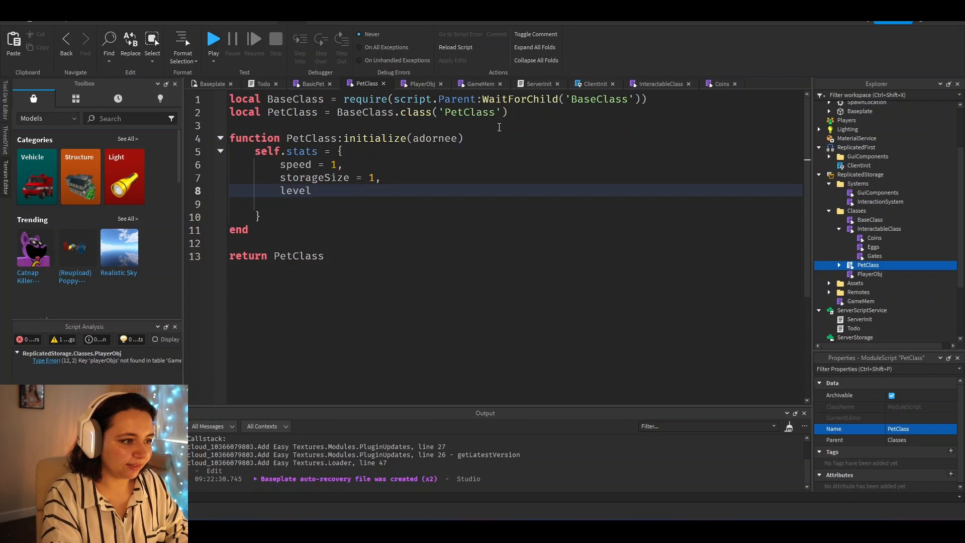
{"action": "type", "text": "= 1,"}
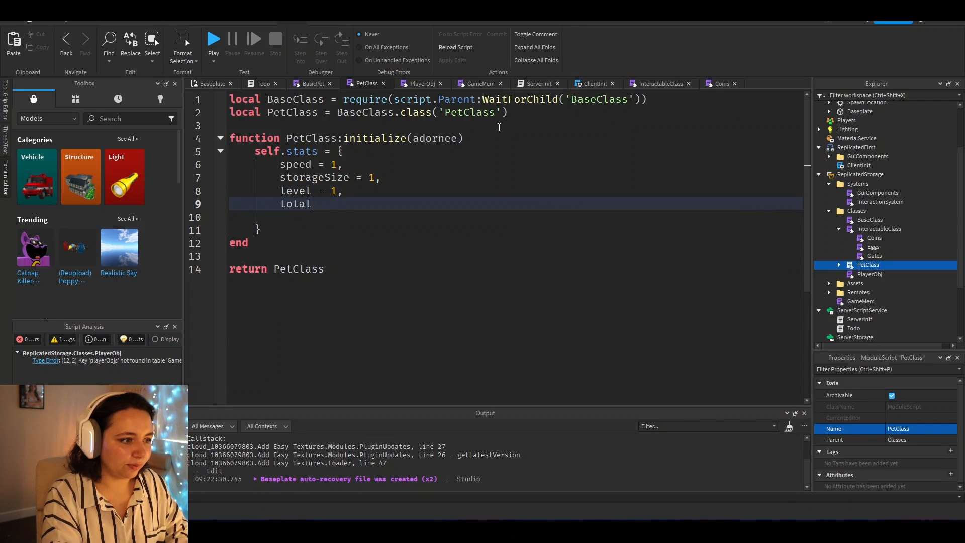
{"action": "type", "text": "Points = 1"}
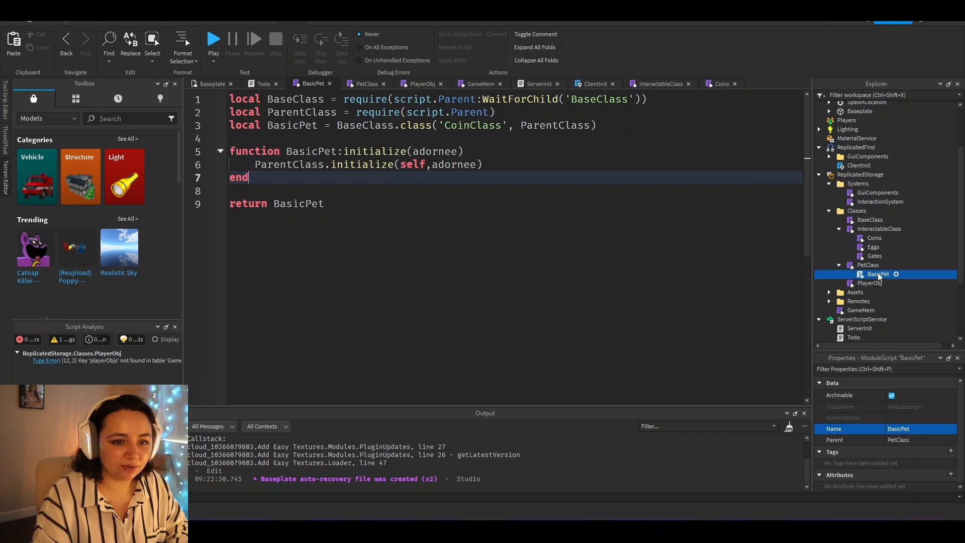
Step: Add an empty PetClass:moveTo() function below initialize, then return to BasicPet
{"action": "left_click", "coordinate": [365, 83]}
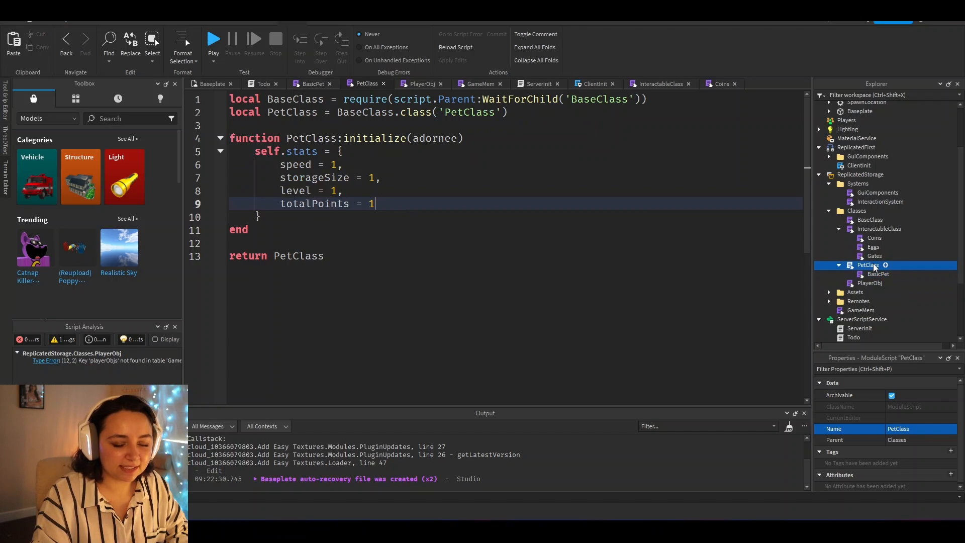
{"action": "left_click", "coordinate": [878, 274]}
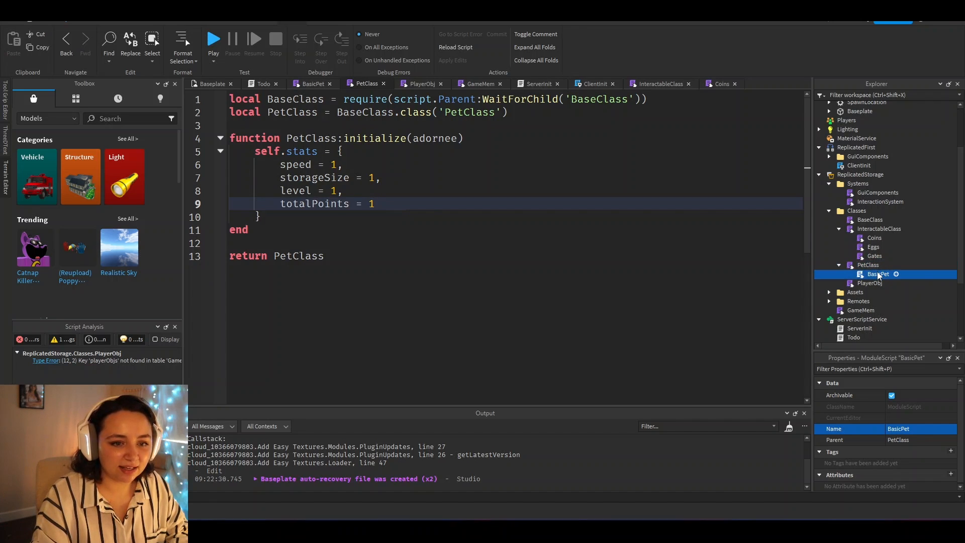
{"action": "left_click", "coordinate": [369, 242]}
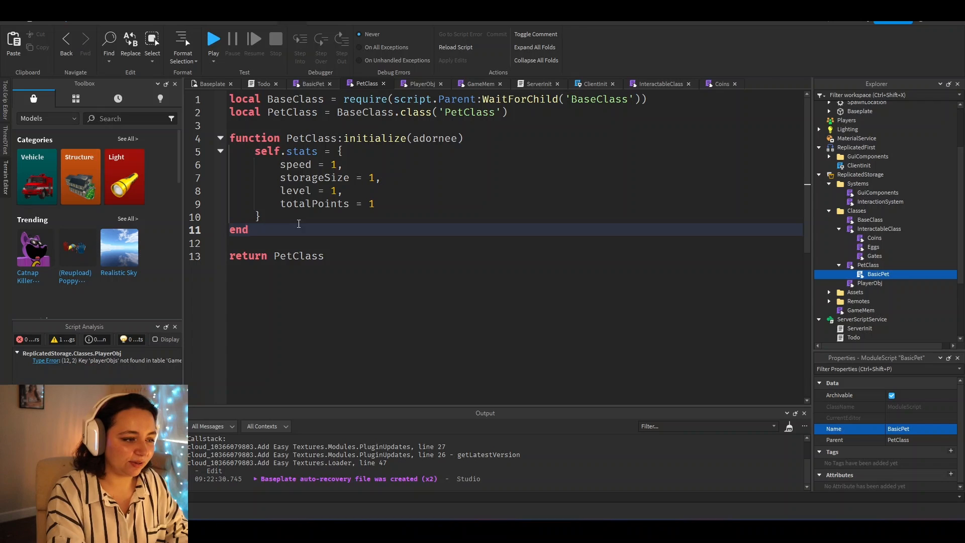
{"action": "type", "text": "function PaetClass:move"}
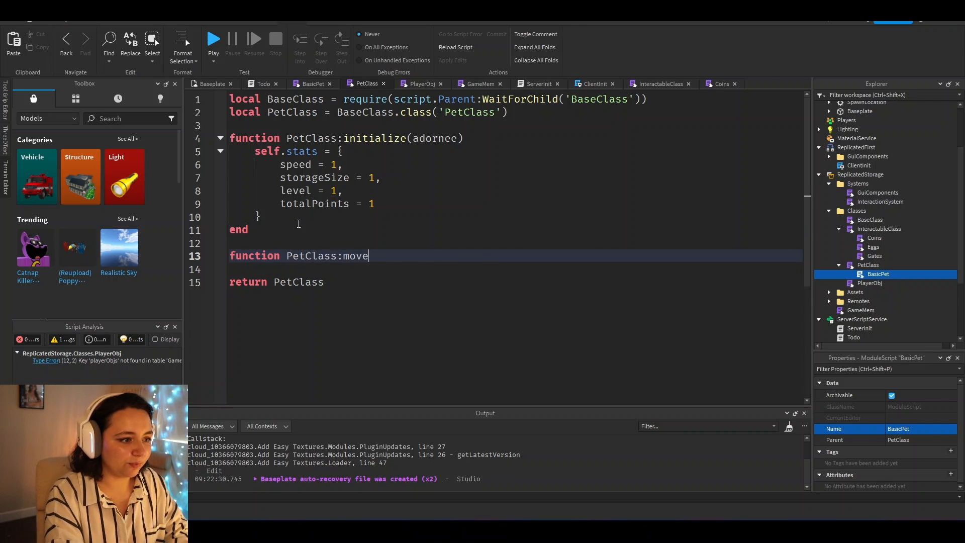
{"action": "type", "text": "To()"}
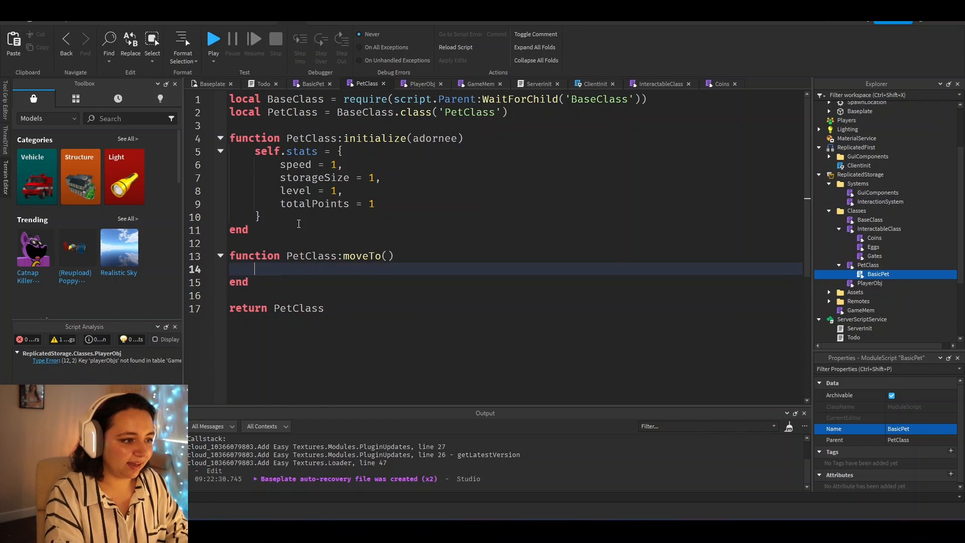
{"action": "type", "text": "jgkaljg"}
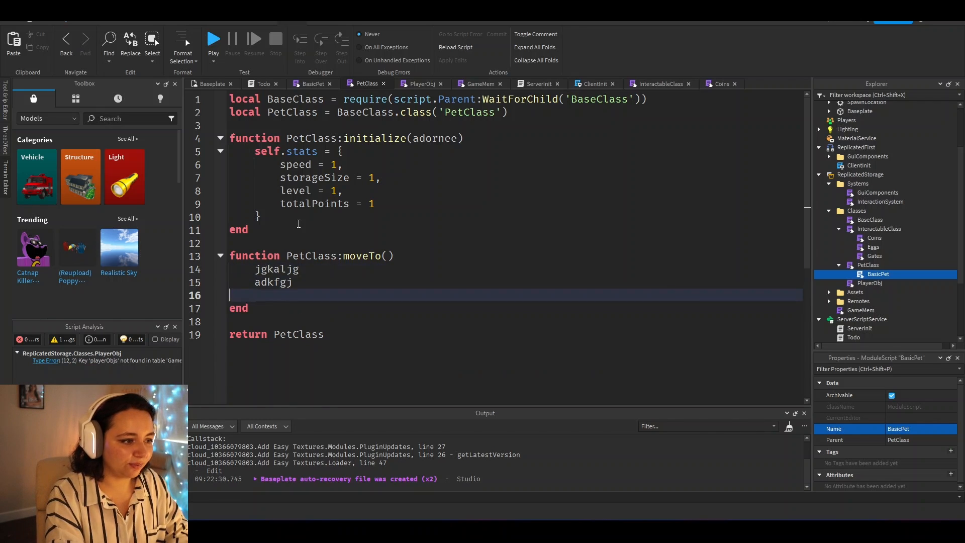
{"action": "type", "text": "aldfkg"}
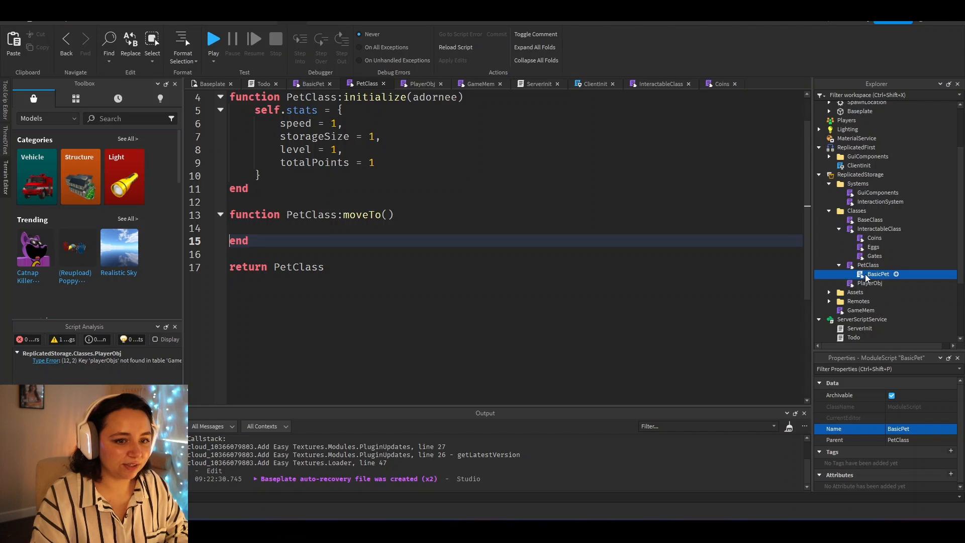
{"action": "left_click", "coordinate": [312, 83]}
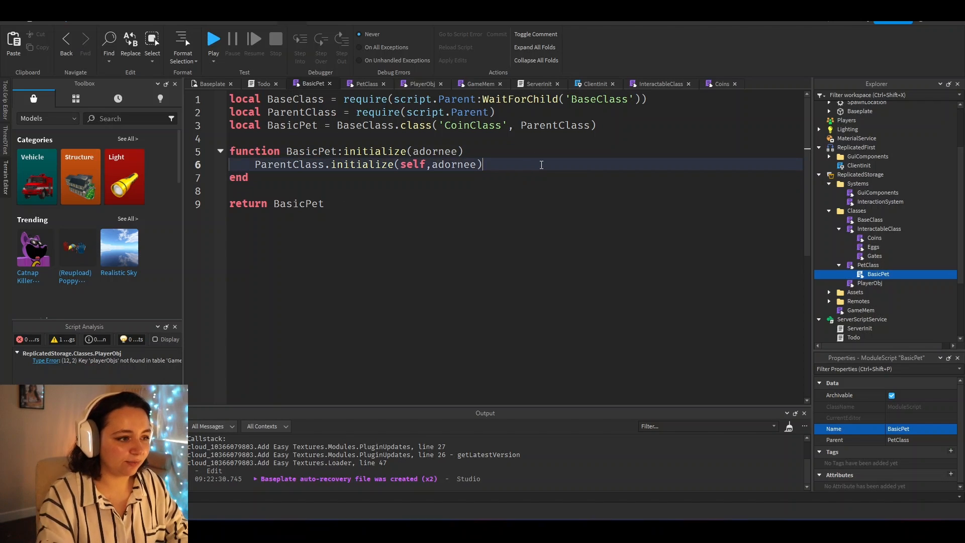
Step: Call self:moveTo() in BasicPet's initialize after the parent initializer
{"action": "type", "text": "self:moveto"}
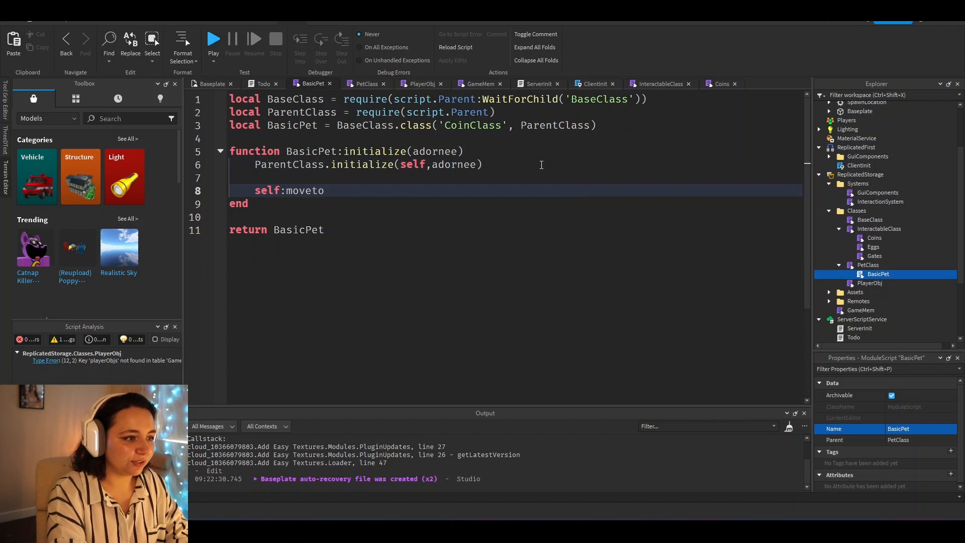
{"action": "type", "text": "To()"}
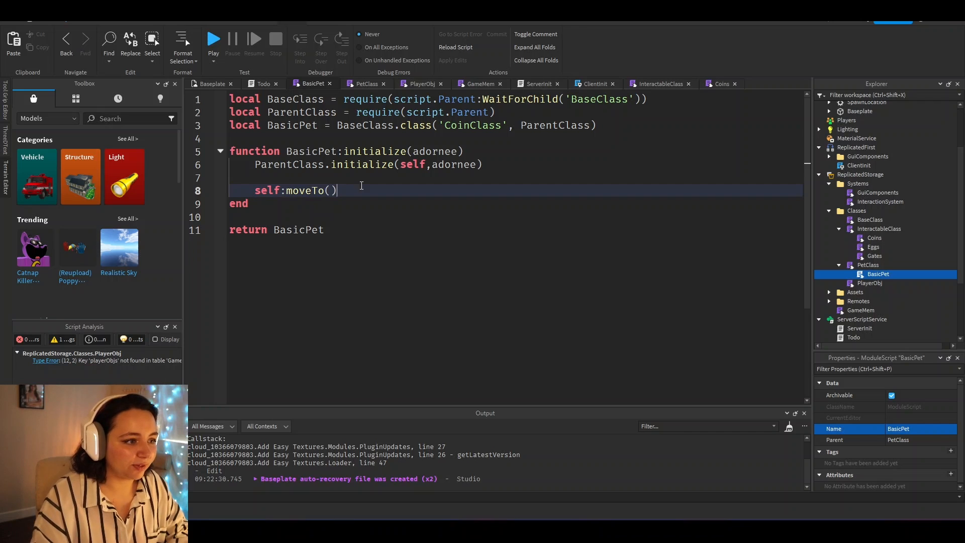
{"action": "left_click", "coordinate": [364, 84]}
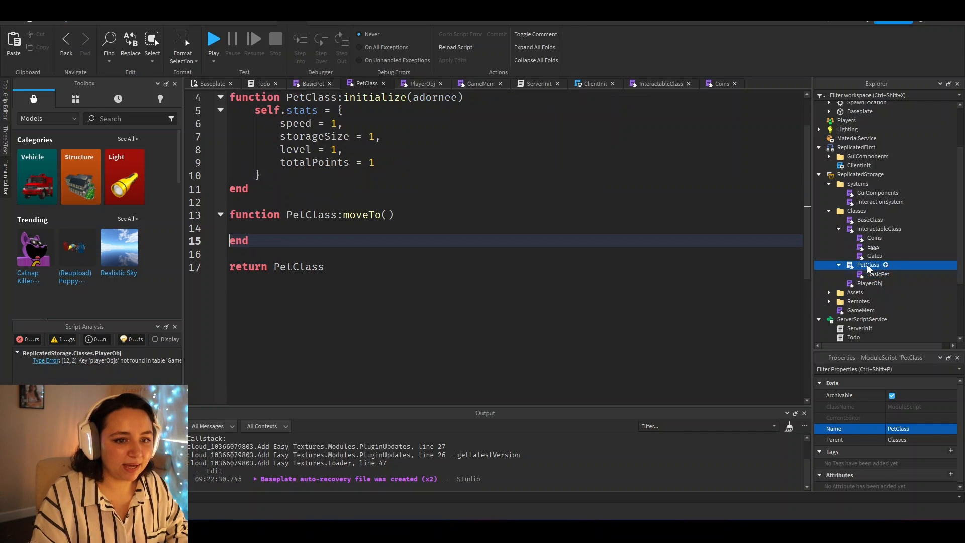
{"action": "left_click", "coordinate": [878, 274]}
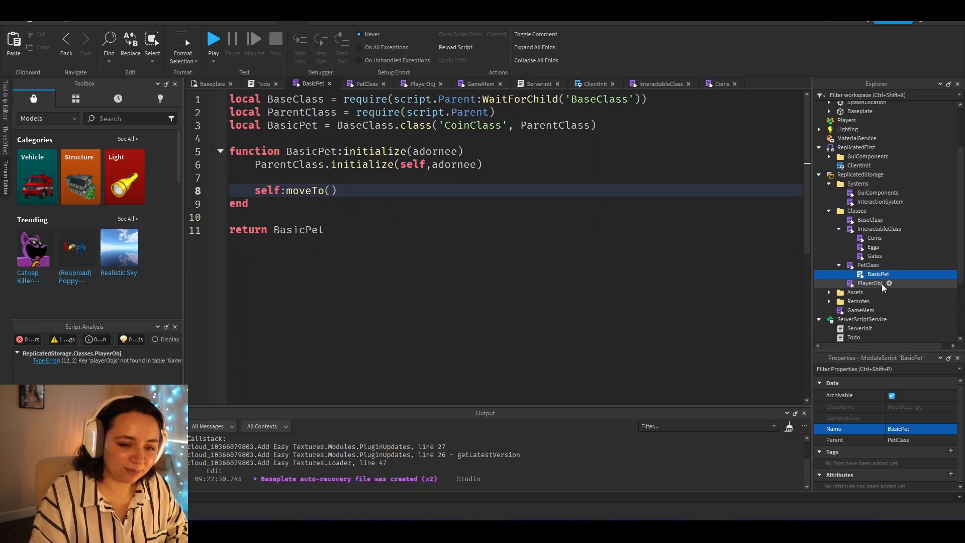
Step: Stub InteractableClass:onClientInteract() and InteractableClass:onServerInteract() in InteractableClass
{"action": "left_click", "coordinate": [263, 84]}
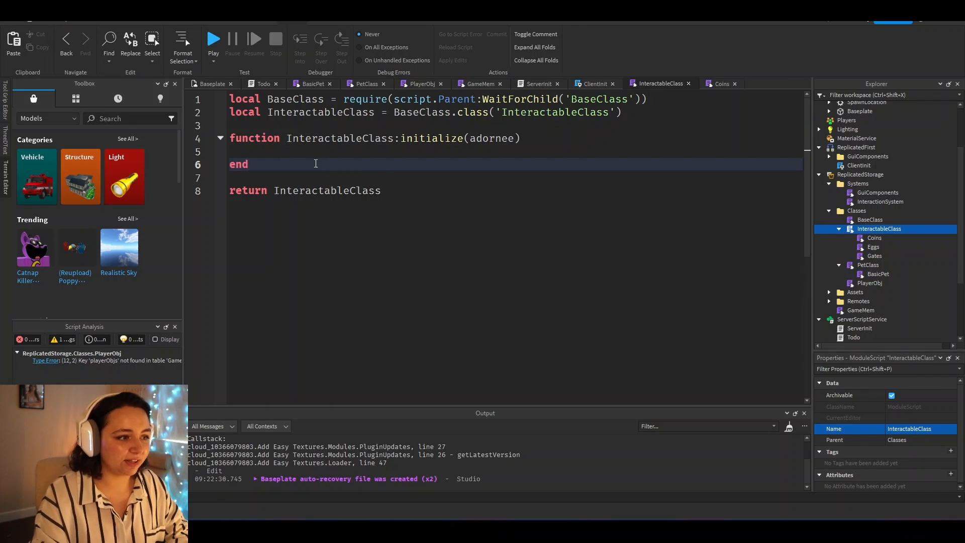
{"action": "type", "text": "function InteractableClass:onClient"}
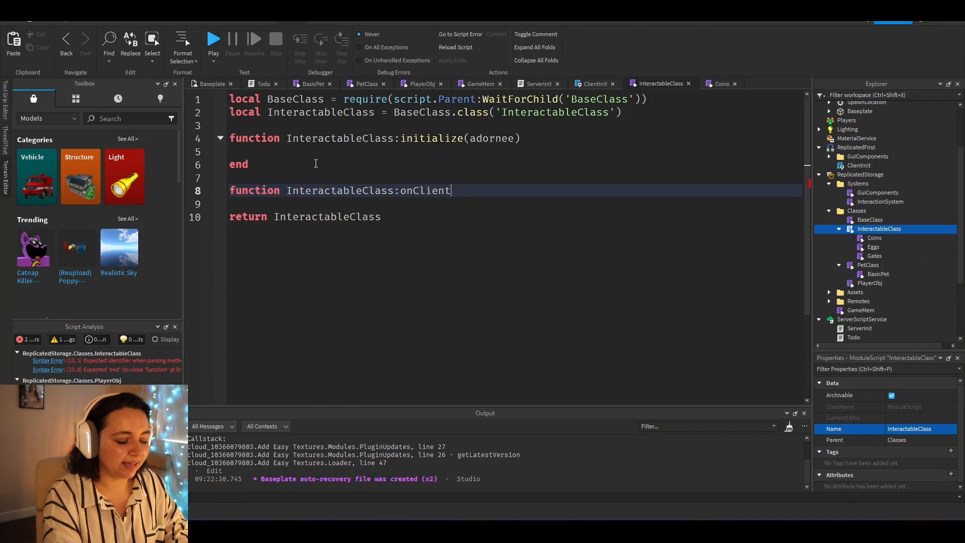
{"action": "type", "text": "Interact()"}
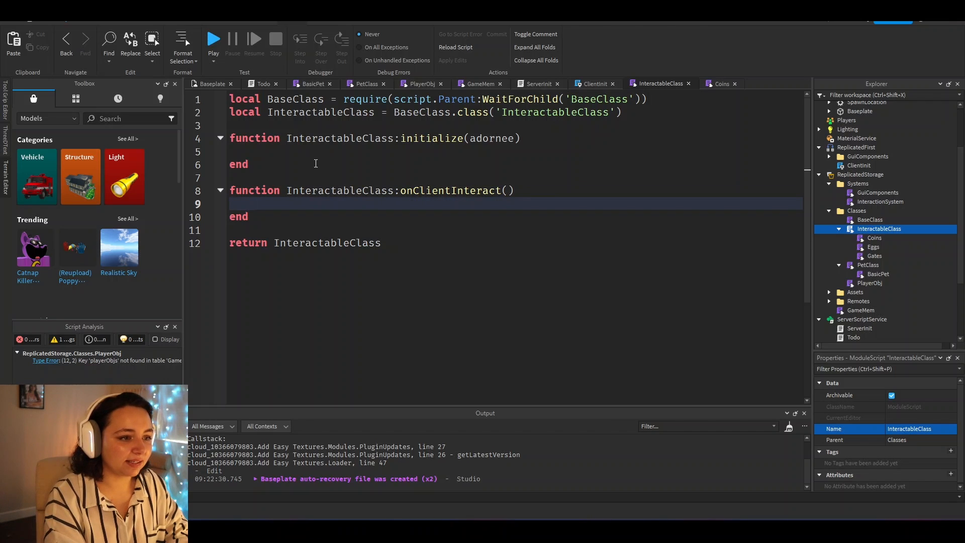
{"action": "key", "text": "enter"}
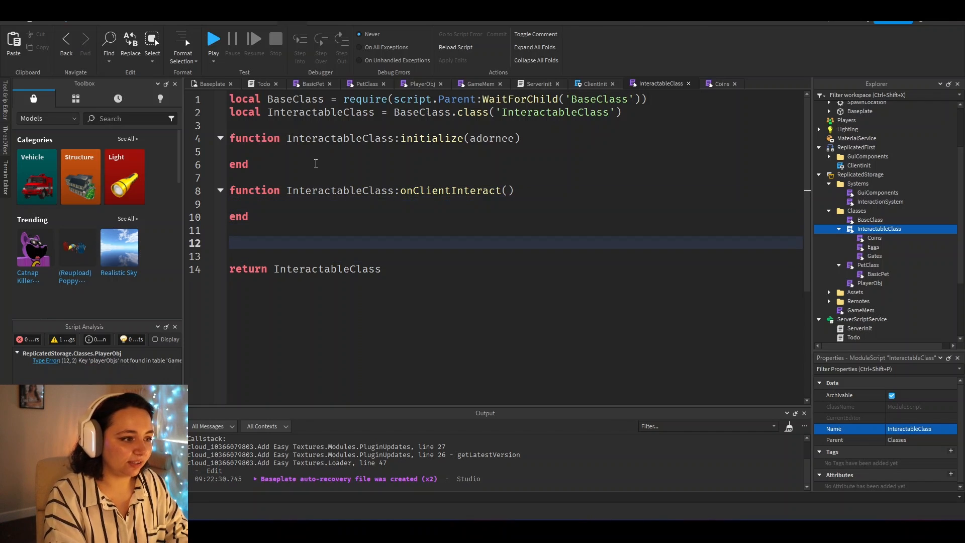
{"action": "type", "text": "function In"}
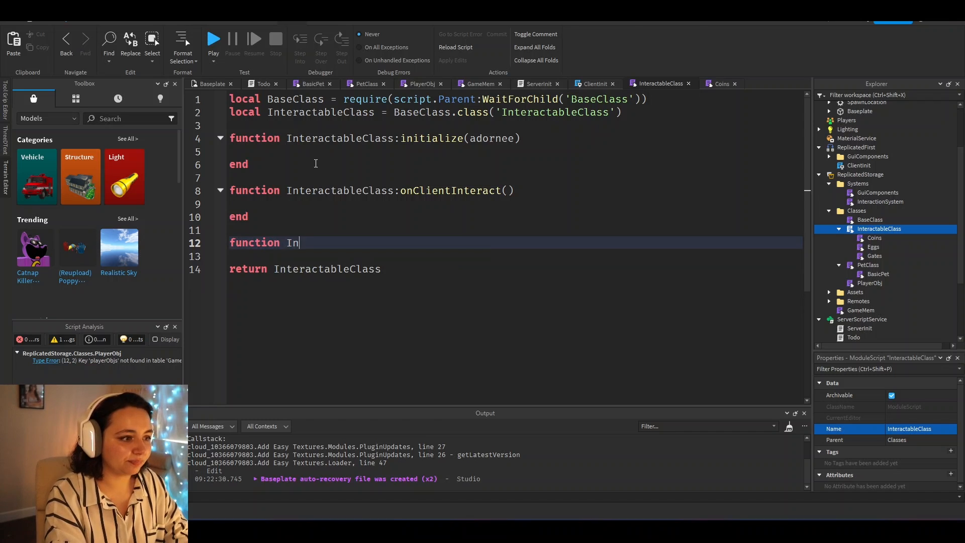
{"action": "type", "text": "teractableCl"}
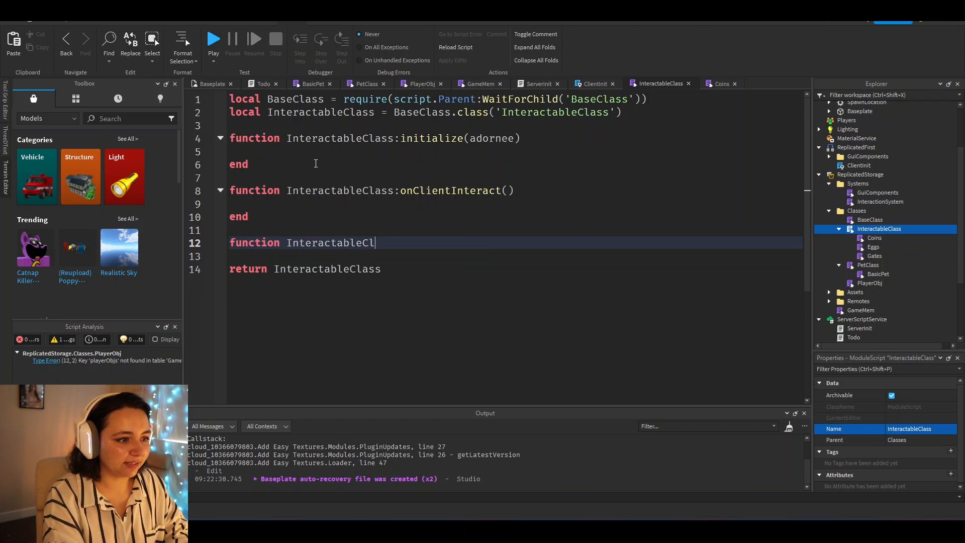
{"action": "type", "text": "ass:onServerInteract("}
{"action": "type", "text": "function"}
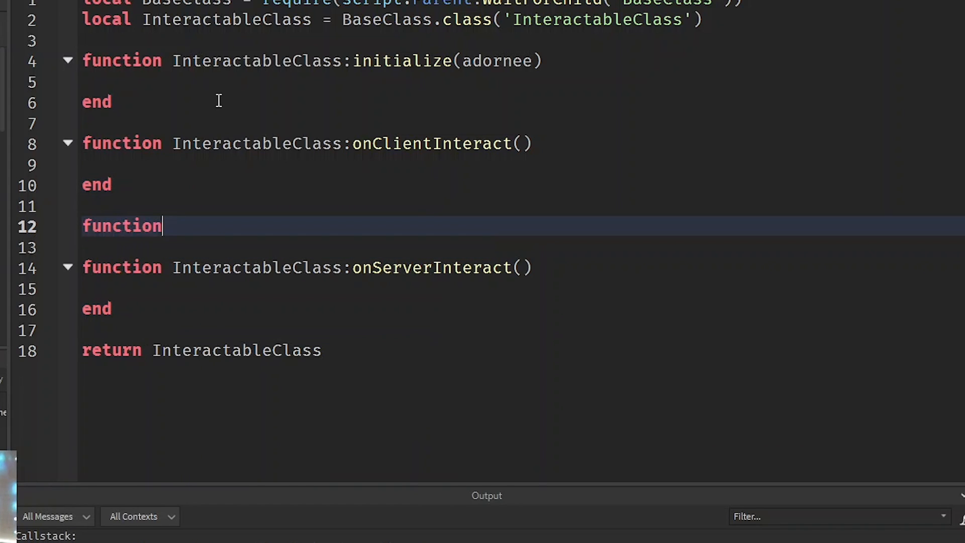
Step: Add InteractableClass:PassToServer(...) that calls self.remote:FireServer(...)
{"action": "type", "text": "InteractableClass"}
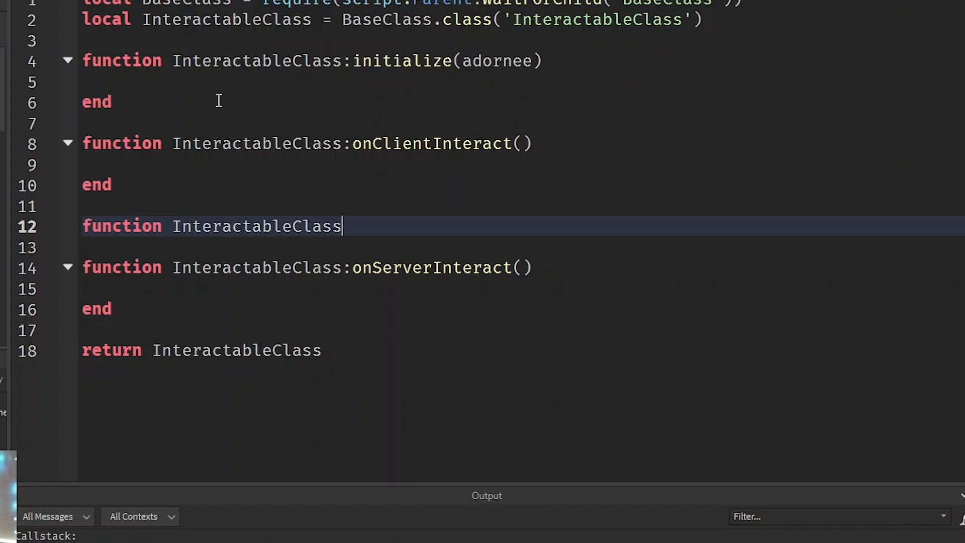
{"action": "type", "text": ":PassToServer()"}
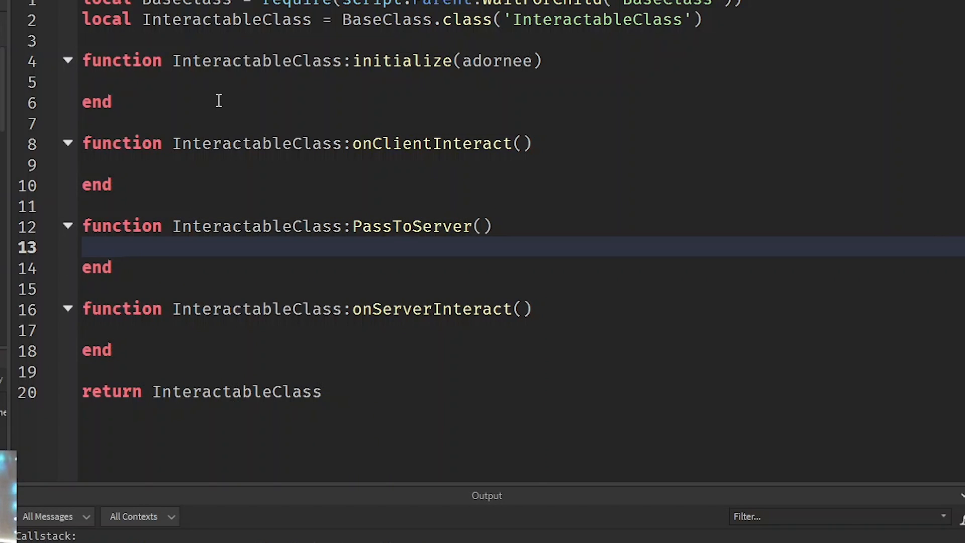
{"action": "type", "text": "selfl.remote:fireServer()"}
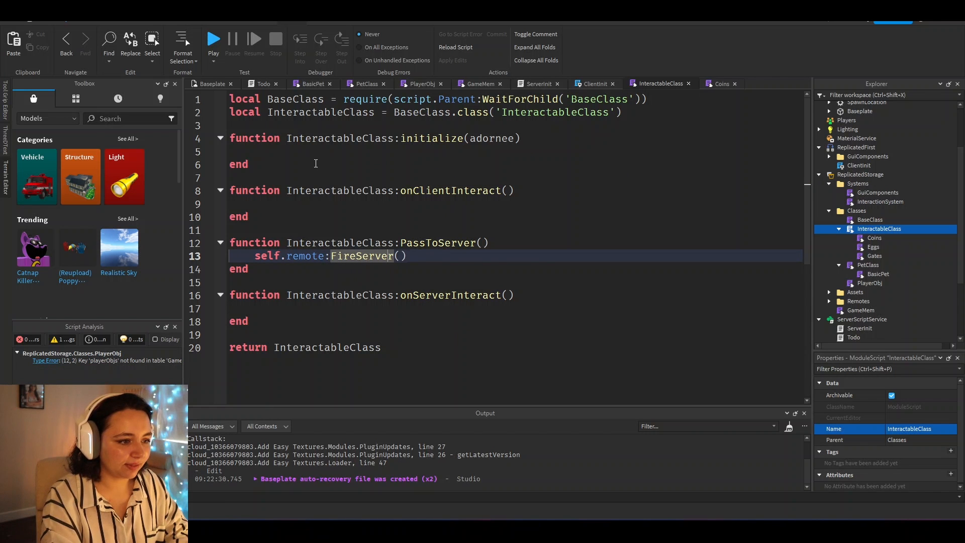
{"action": "type", "text": "..."}
{"action": "left_click", "coordinate": [514, 151]}
{"action": "type", "text": "if game:GetService('RunService'):IsClient then"}
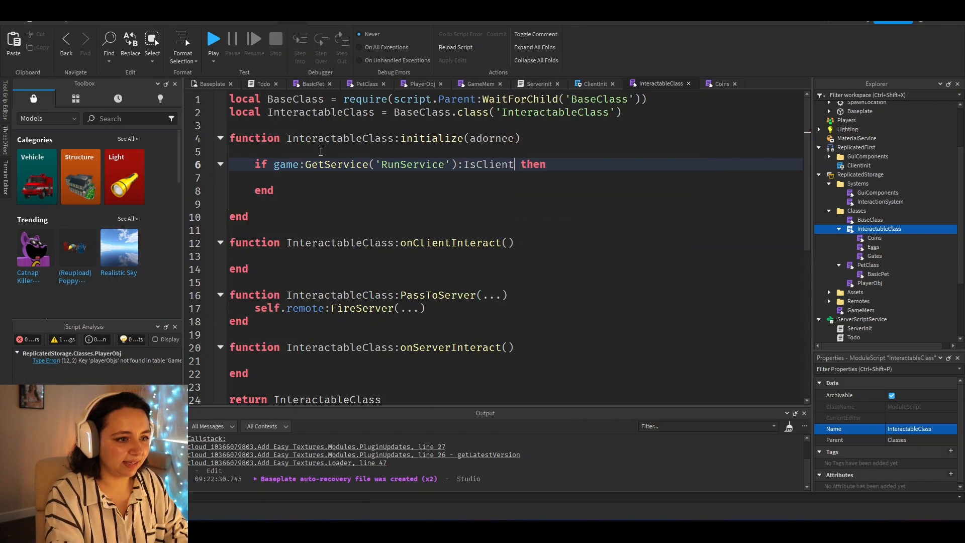
Step: In initialize, WaitForChild('RemoteEvent') on the client, else Instance.new('RemoteEvent') parented to the adornee
{"action": "type", "text": "self.remote ="}
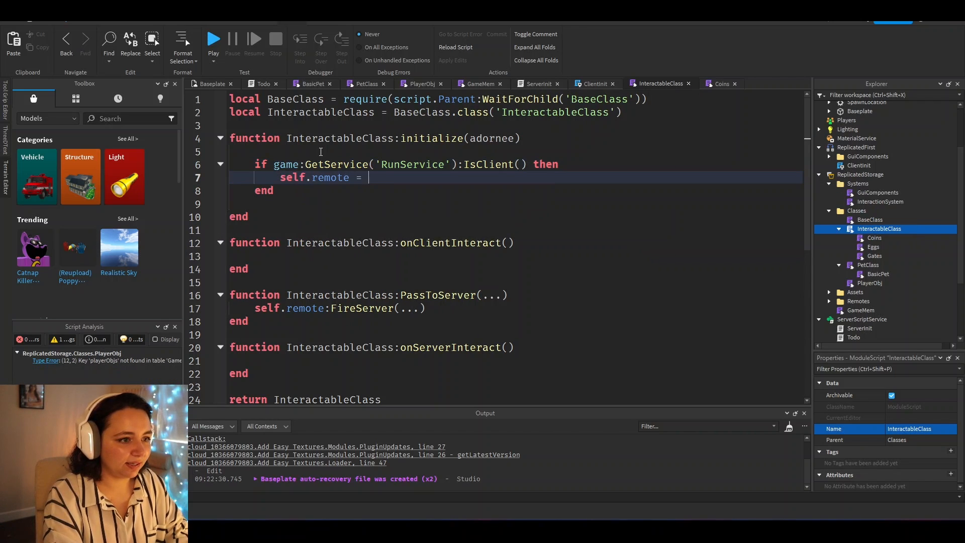
{"action": "type", "text": "adornee:Wai"}
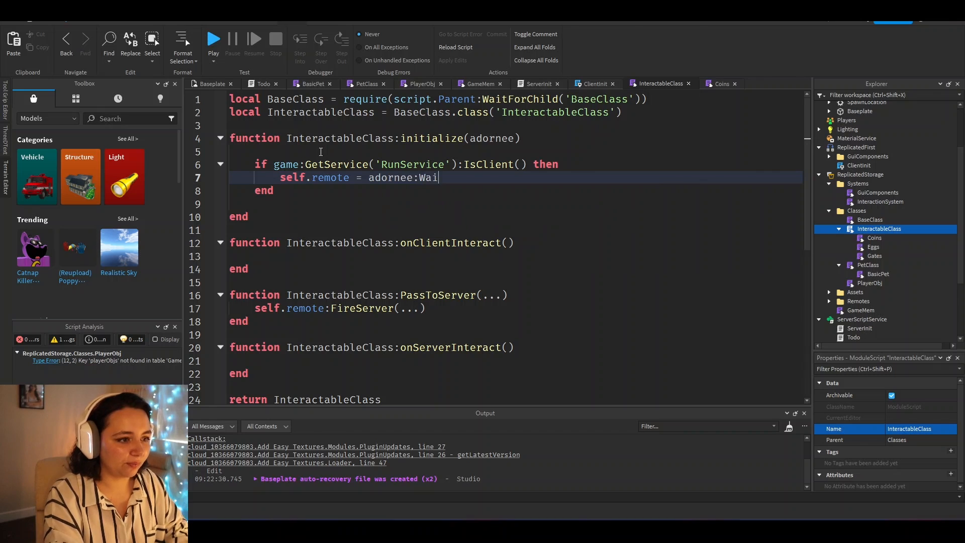
{"action": "type", "text": "tForChild('Remote')"}
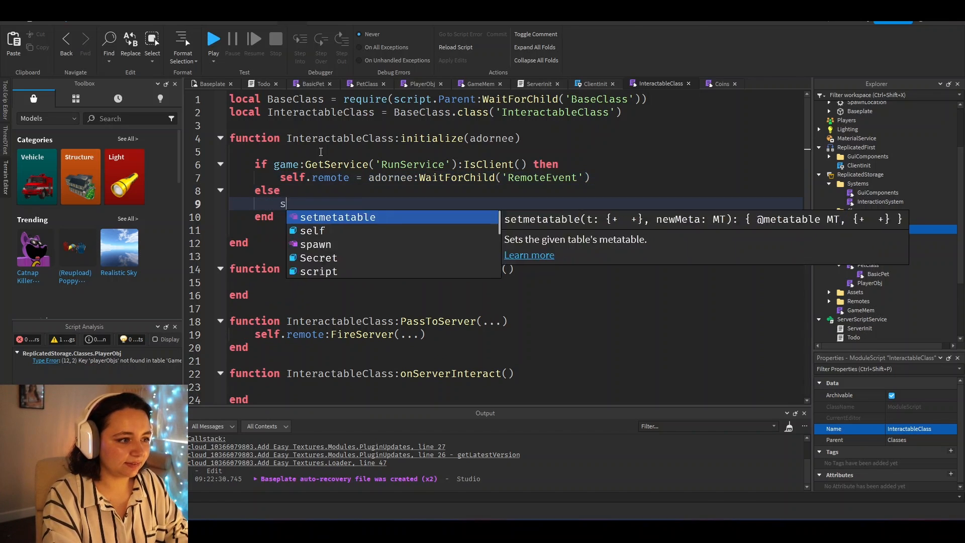
{"action": "type", "text": "self.remote = Ins"}
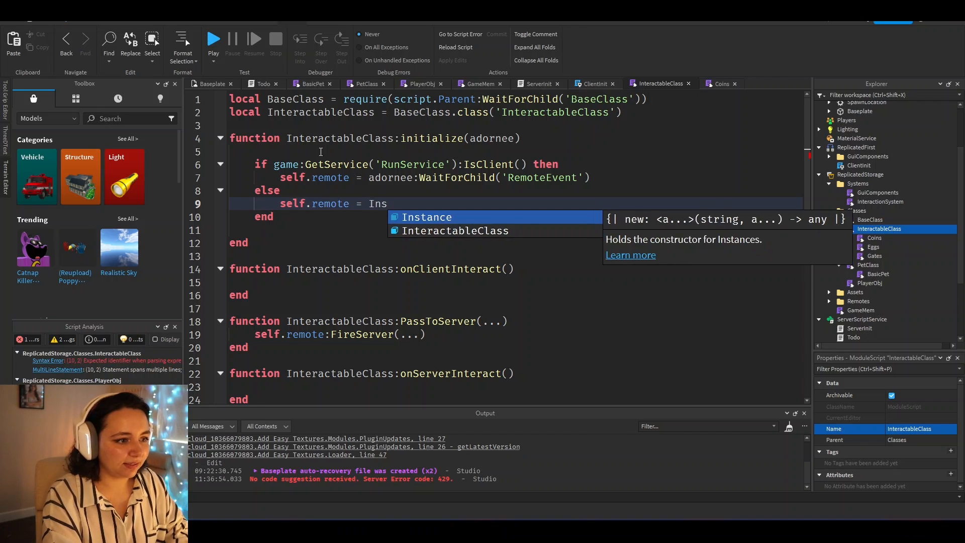
{"action": "type", "text": "tance.new('RemoteEvent')"}
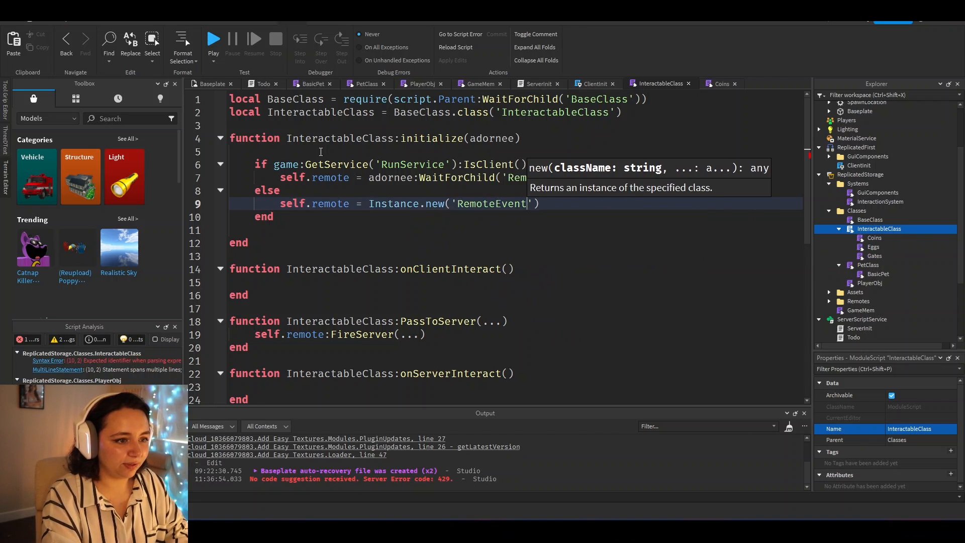
{"action": "type", "text": "self.remote.parent = adornee"}
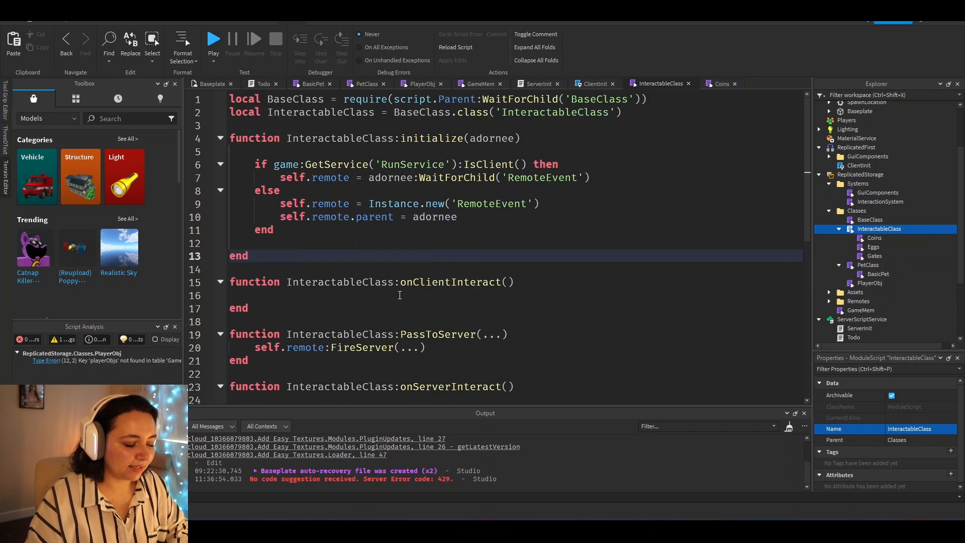
{"action": "double_click", "coordinate": [330, 203]}
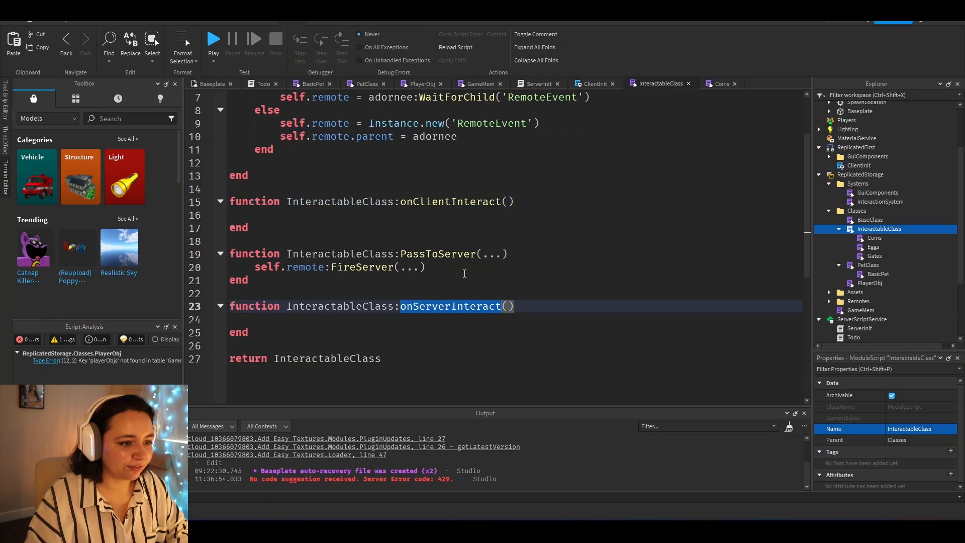
Step: Connect self.remote.OnServerEvent to self:onServerInteract and give it player, ... parameters
{"action": "type", "text": "self.remote"}
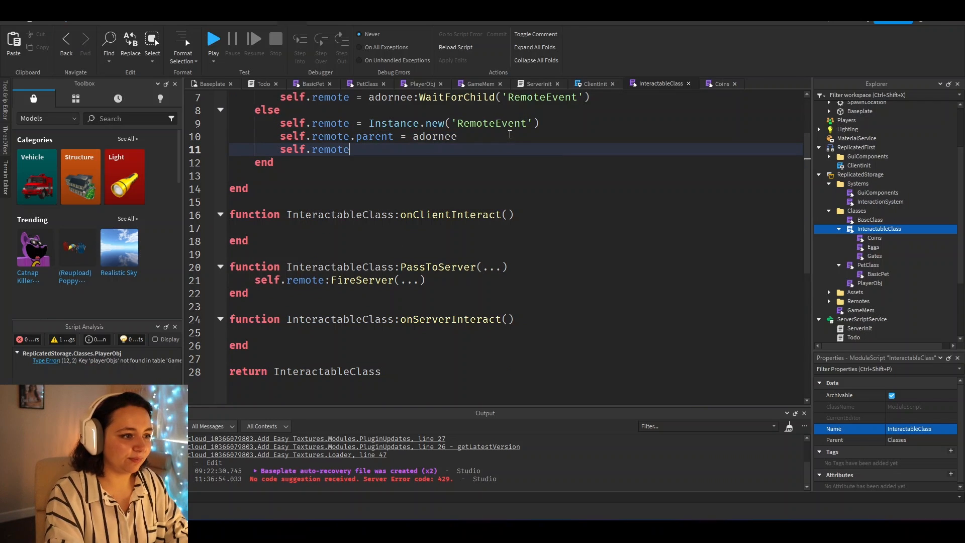
{"action": "type", "text": ".OnServerEvent:Connect(function(player,..."}
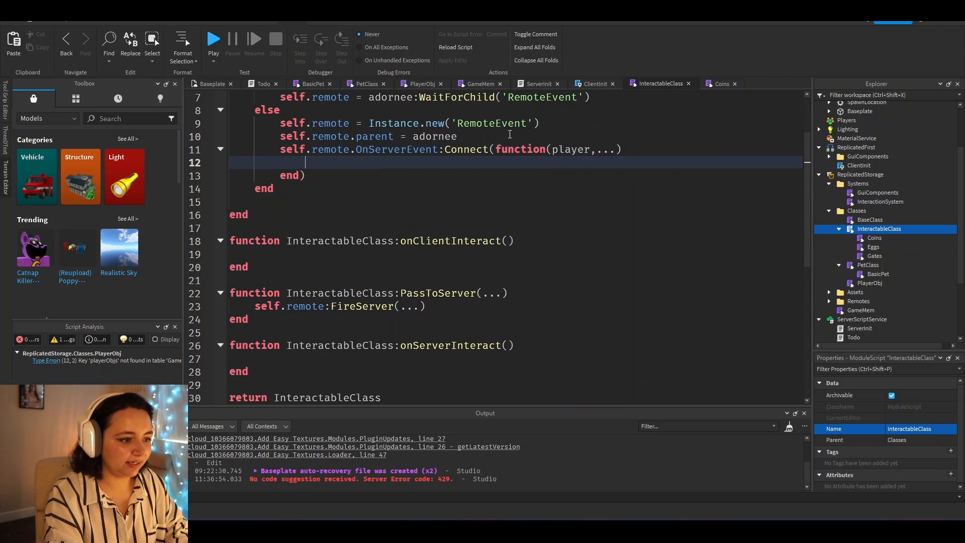
{"action": "type", "text": "self:onServerInteract(player,"}
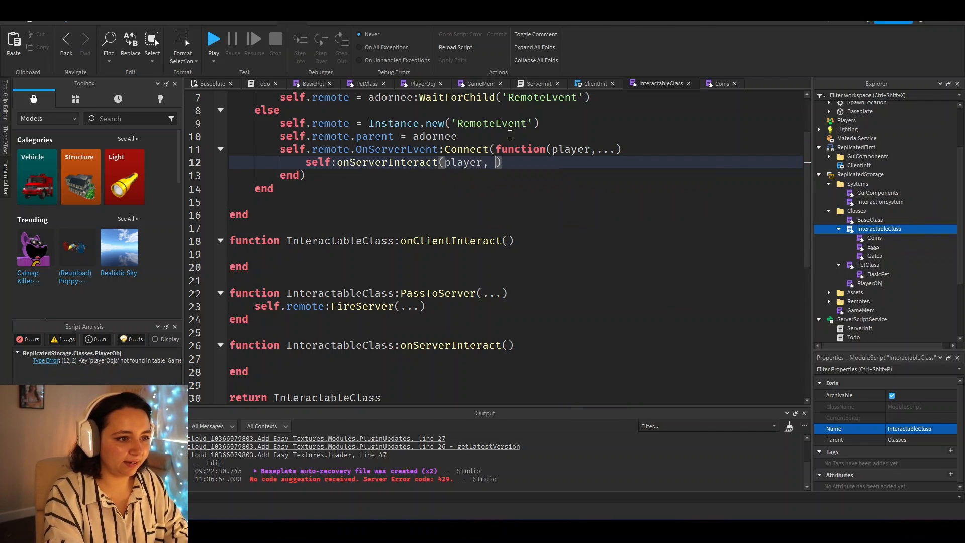
{"action": "type", "text": "player"}
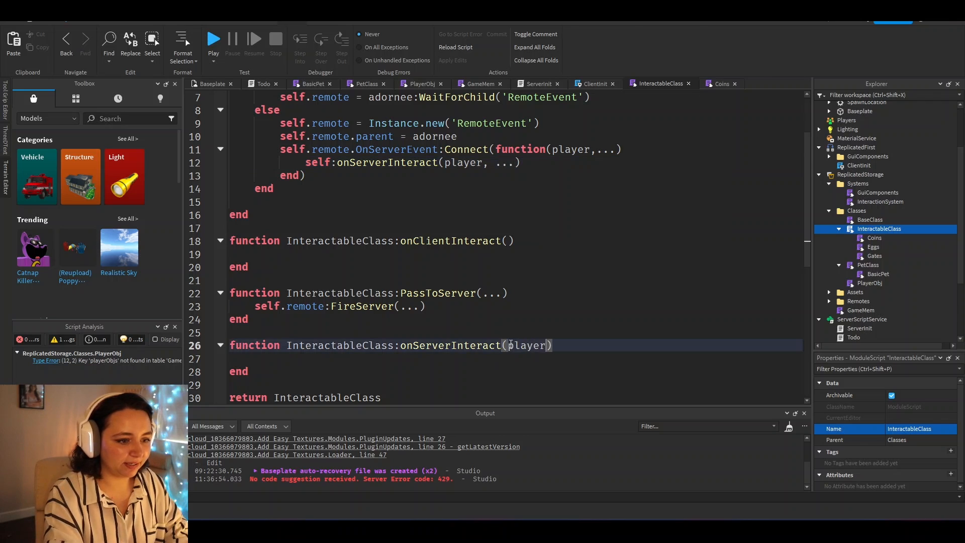
{"action": "type", "text": ",..."}
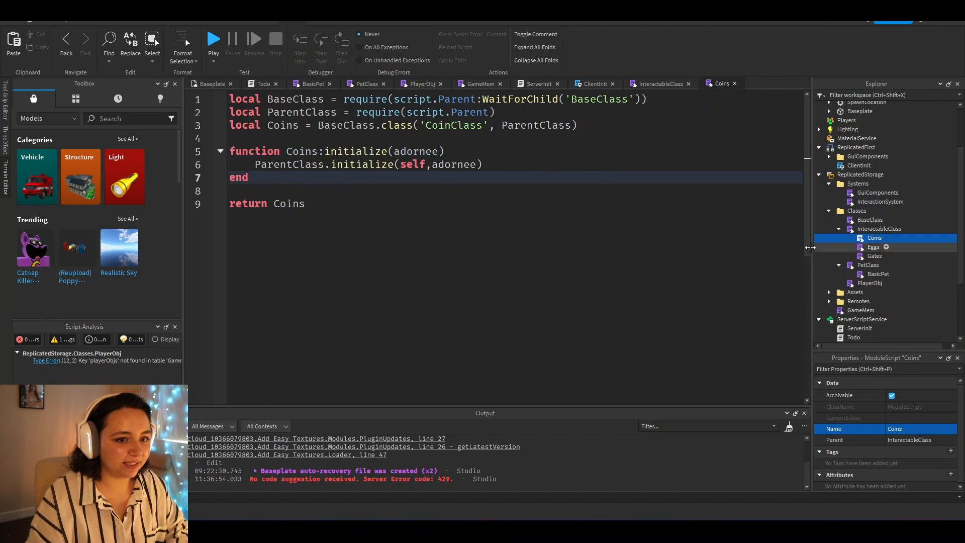
Step: Add Coins:onServerInteract(player, ...) that calls self:CollectCoin(player)
{"action": "type", "text": "functi"}
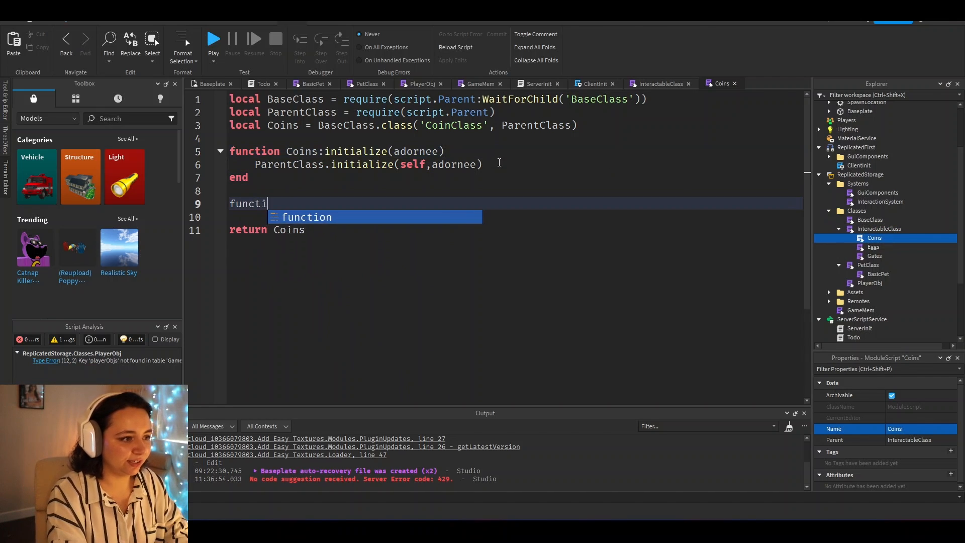
{"action": "type", "text": "on Coins:onServer"}
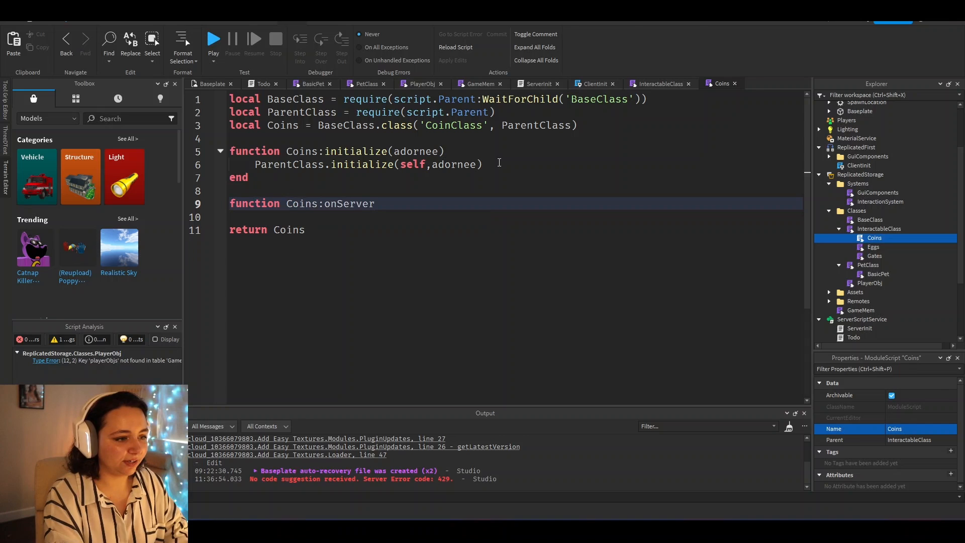
{"action": "type", "text": "Interact(player, ..."}
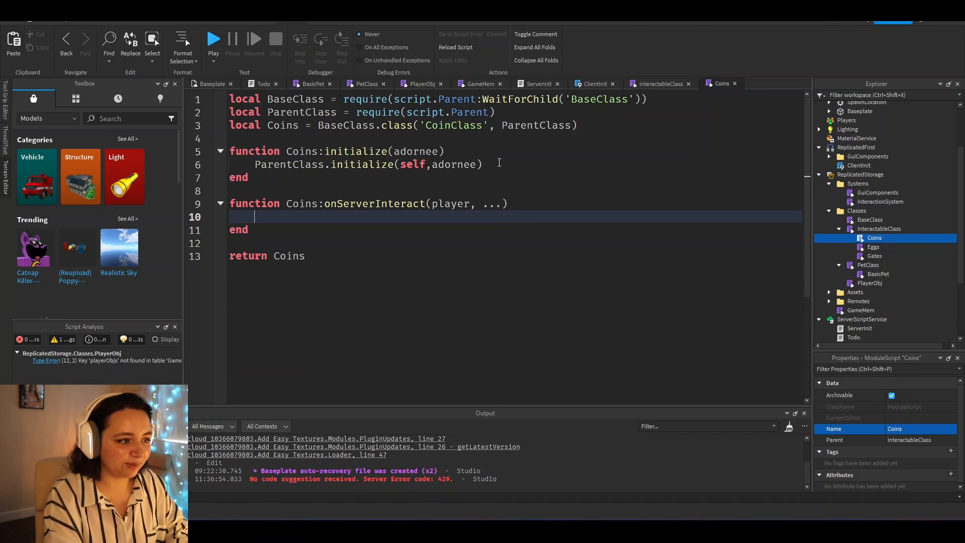
{"action": "type", "text": "self:Coll"}
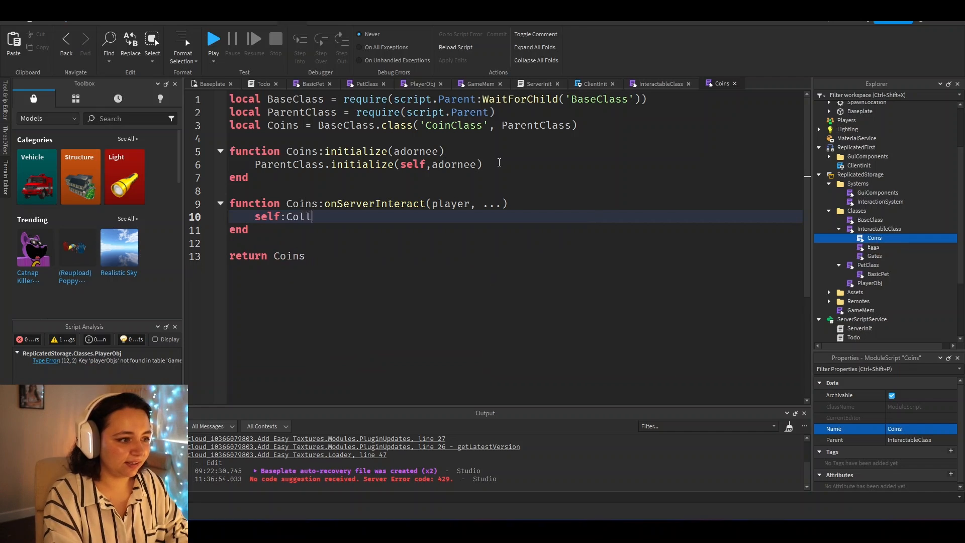
{"action": "type", "text": "ectCoin(play"}
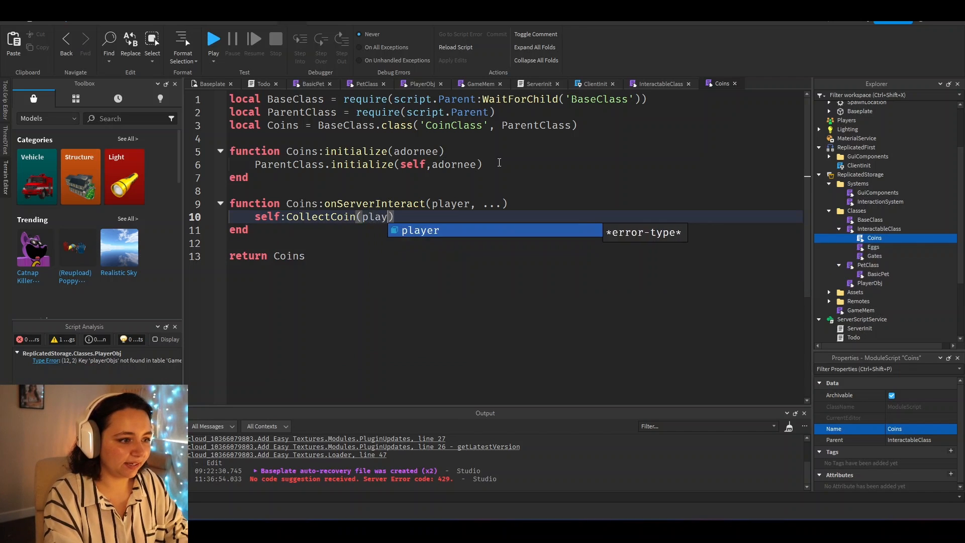
Step: Start the Coins:CollectCoin(player) function definition
{"action": "type", "text": "function Cooins:CollectCoin"}
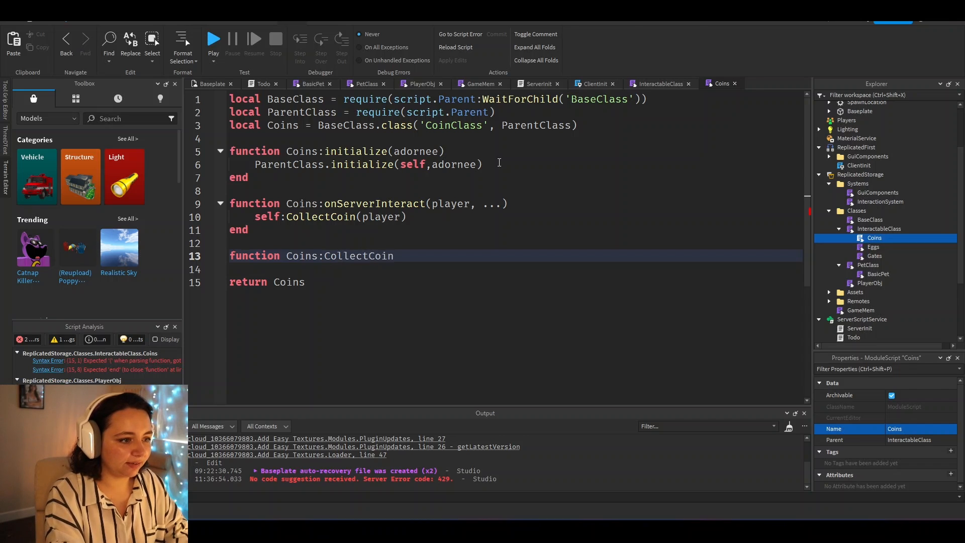
{"action": "type", "text": "(p"}
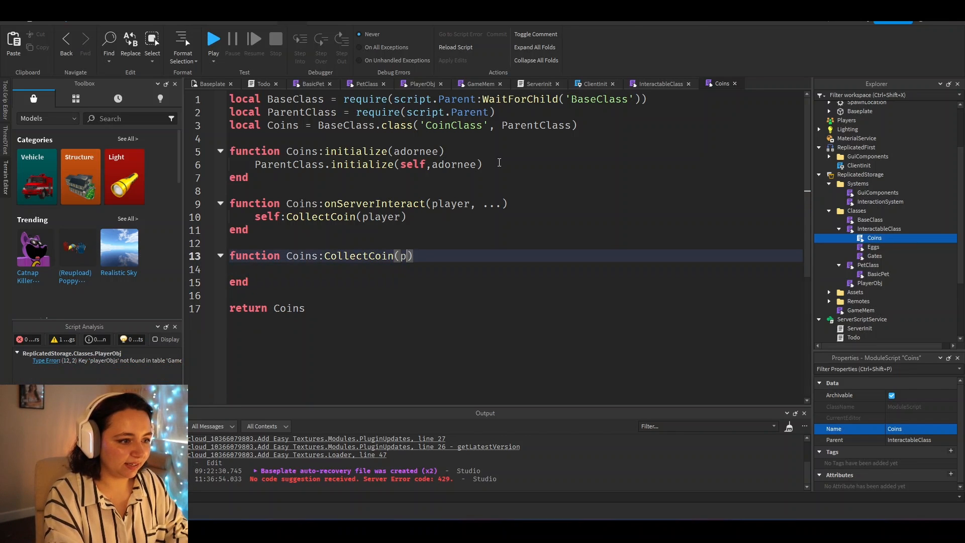
Step: Require the GameMem module from ReplicatedStorage at the top of Coins
{"action": "type", "text": "local Game"}
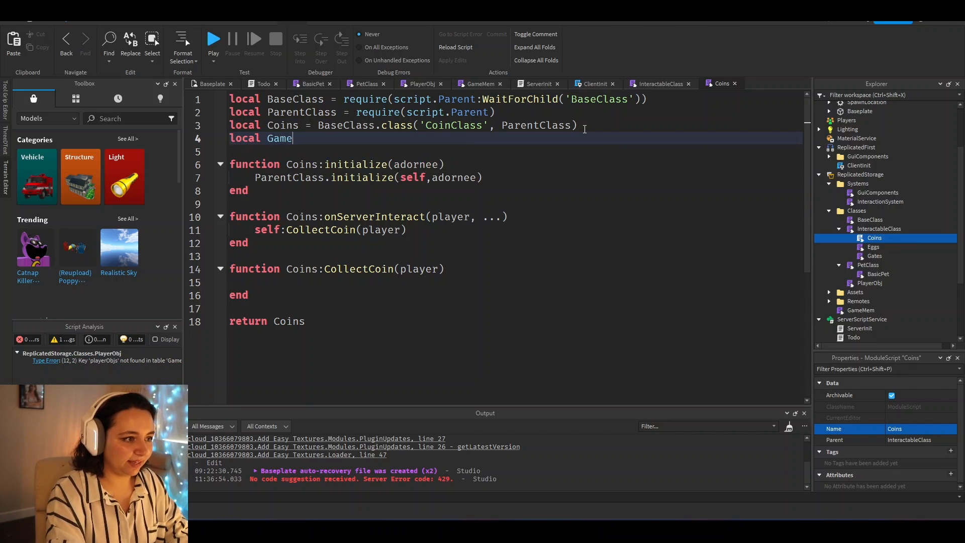
{"action": "type", "text": "Mem = require(game.ReplicatedStorage:WaitForChild('GameMem'))"}
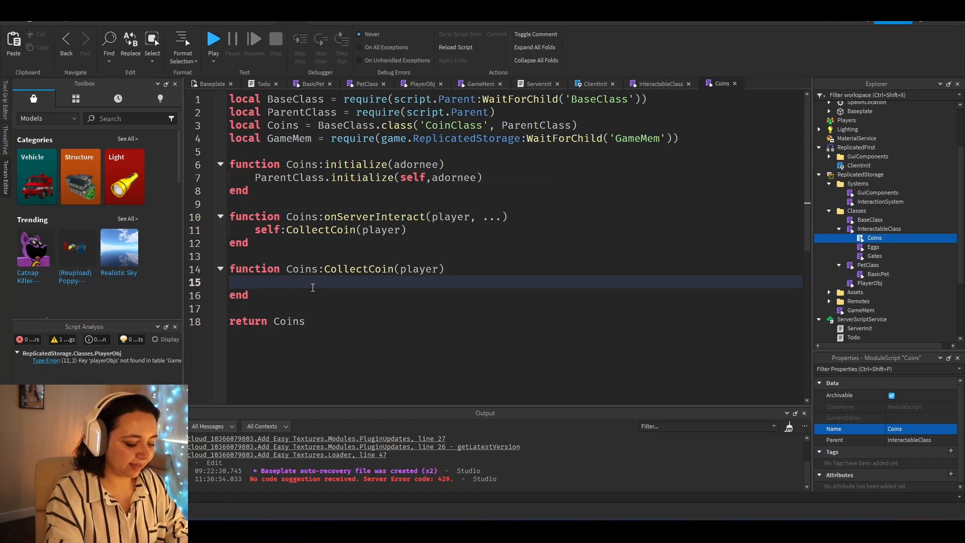
Step: Fill CollectCoin: build 'User_'..UserId key, giveCoins(self.worth) via GameMem, then self:Destroy()
{"action": "type", "text": "local"}
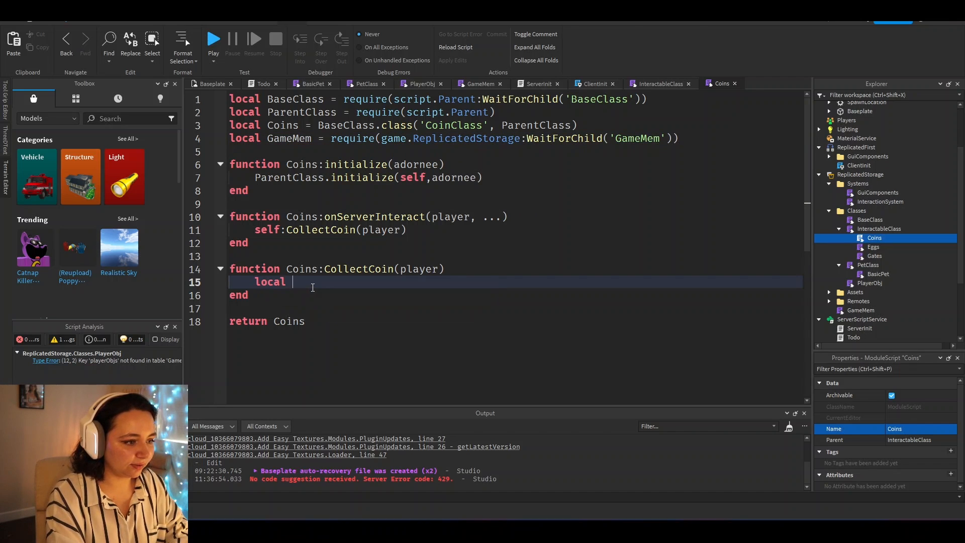
{"action": "type", "text": "userId = 'User'"}
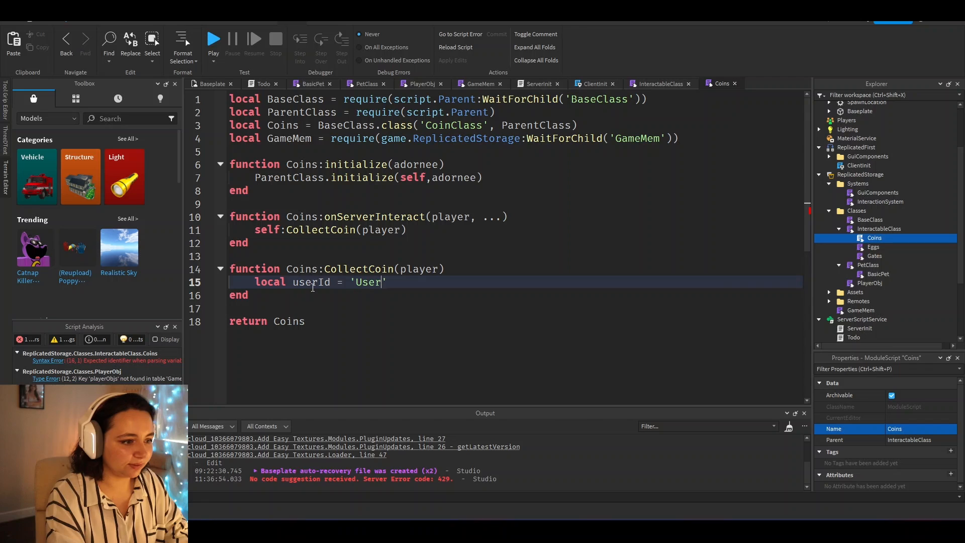
{"action": "type", "text": "_'..player.UserI"}
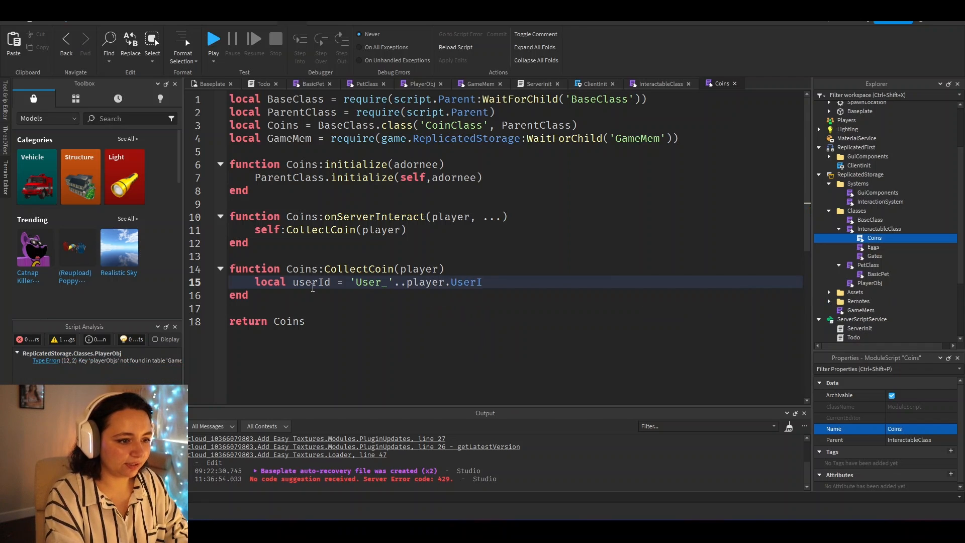
{"action": "type", "text": "GameMem.playerObjs[userId"}
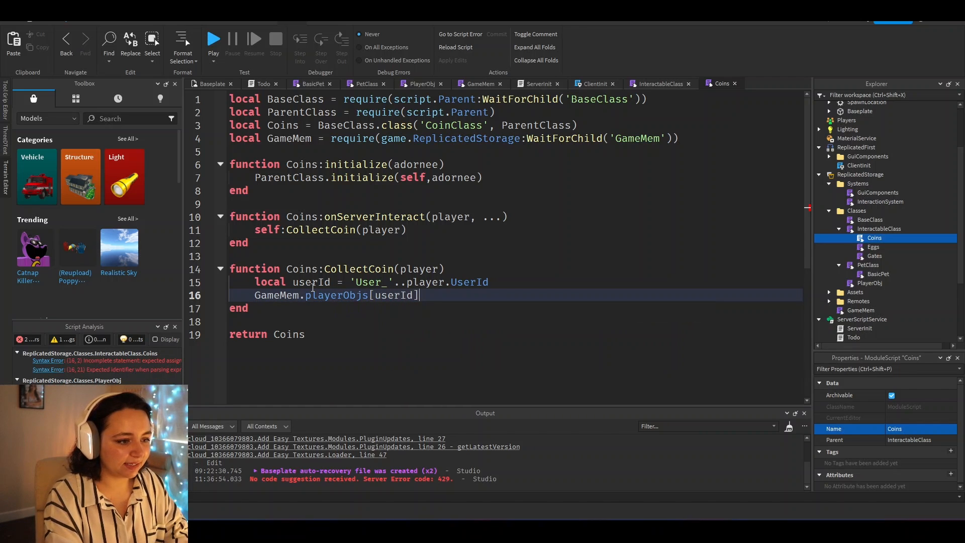
{"action": "type", "text": ":giveCoins()"}
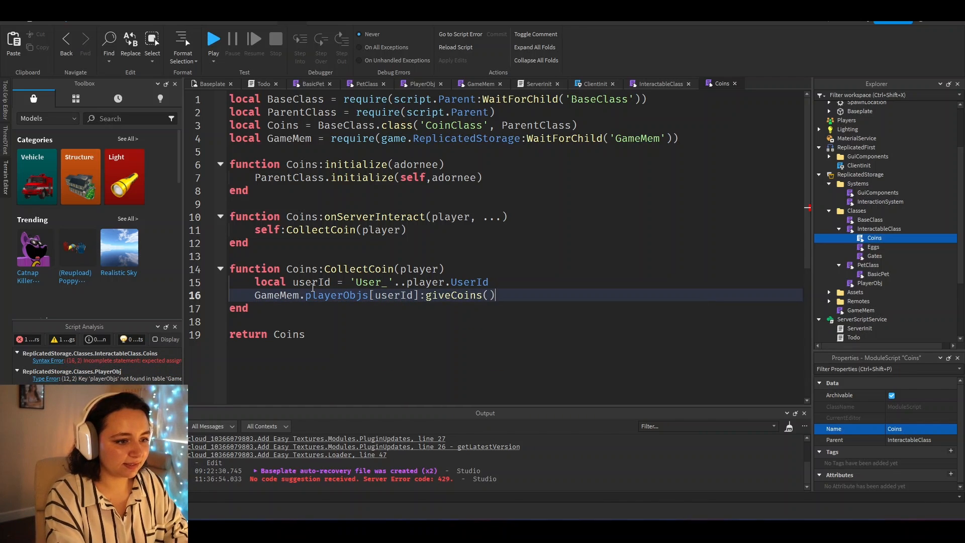
{"action": "type", "text": "self:Des"}
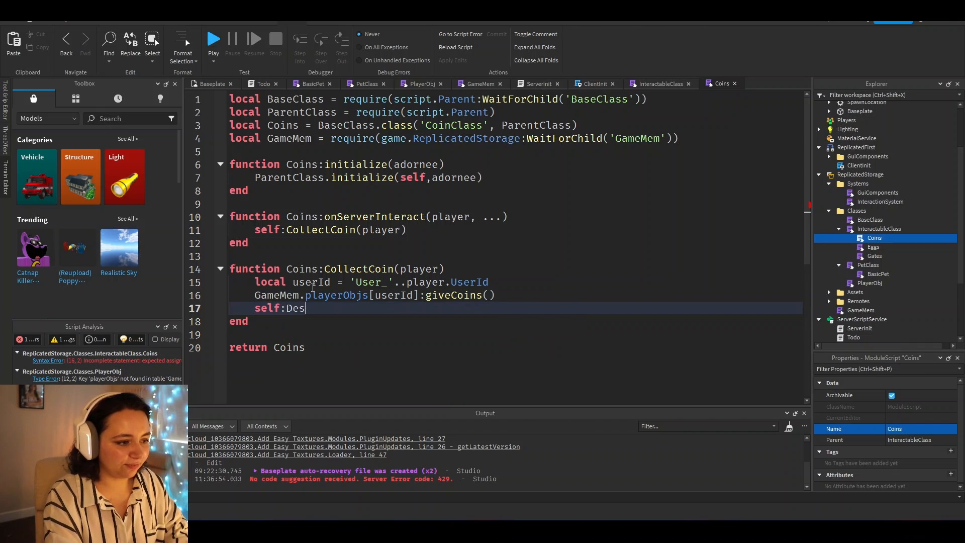
{"action": "type", "text": "troy()"}
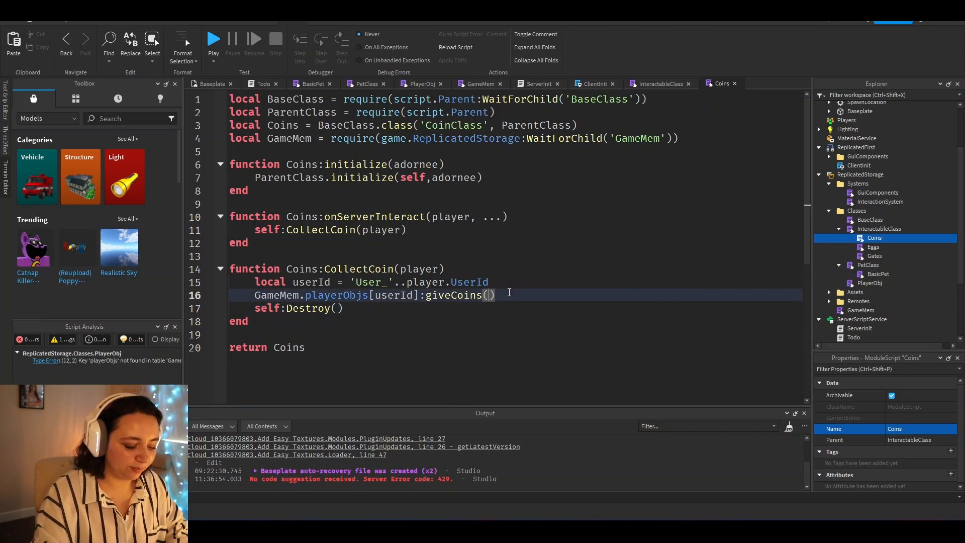
{"action": "type", "text": "self.worth"}
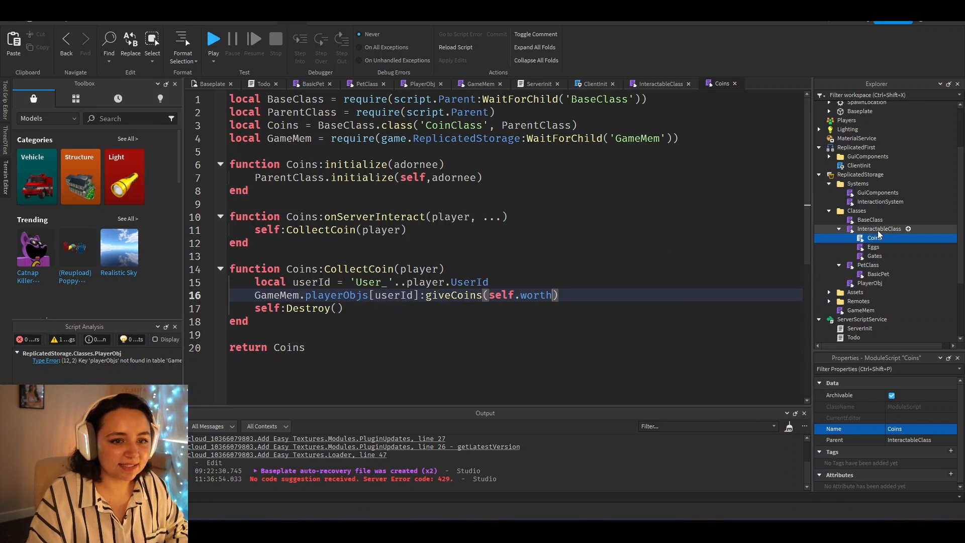
Step: Bring up the Eggs module script from the Explorer
{"action": "left_click", "coordinate": [879, 228]}
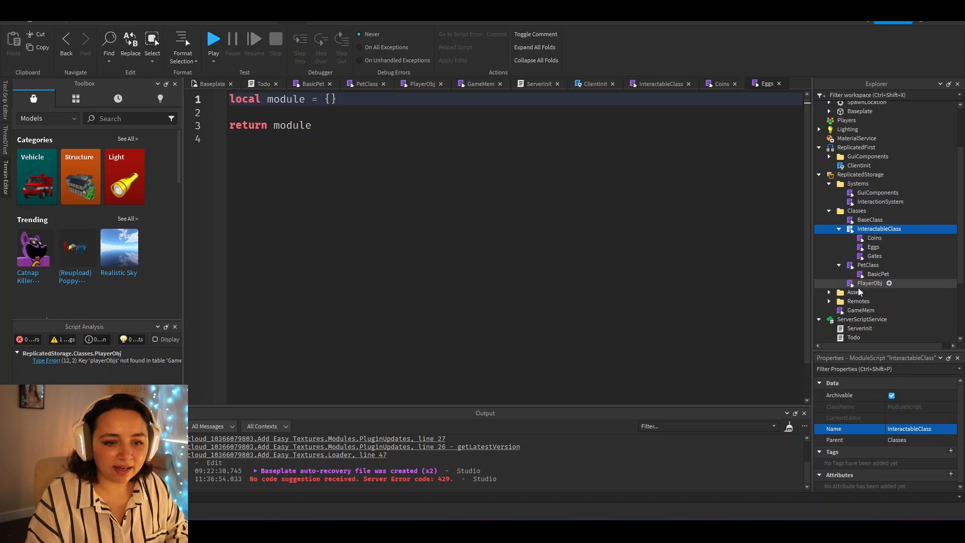
Step: Rename the pet Model under Assets > Pets to BasePet
{"action": "left_click", "coordinate": [829, 183]}
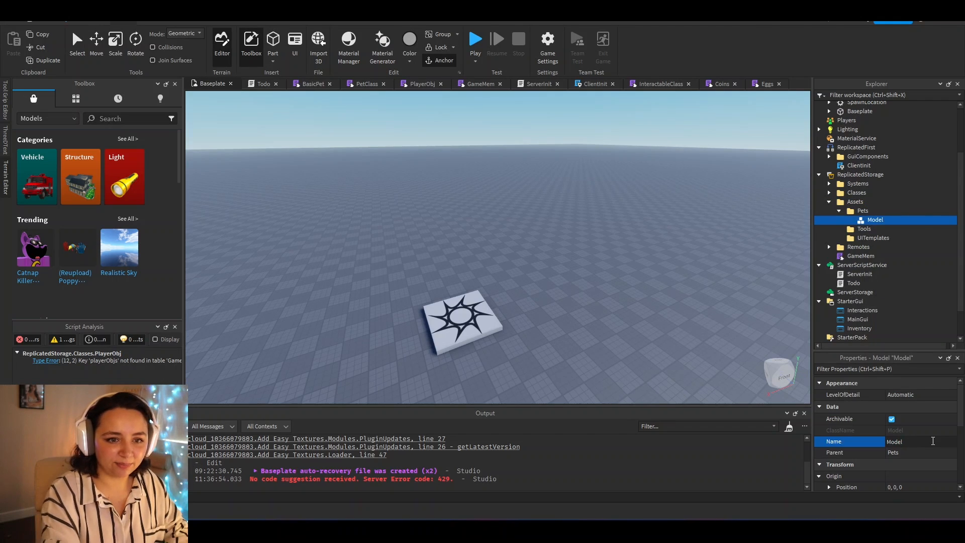
{"action": "type", "text": "BasePet"}
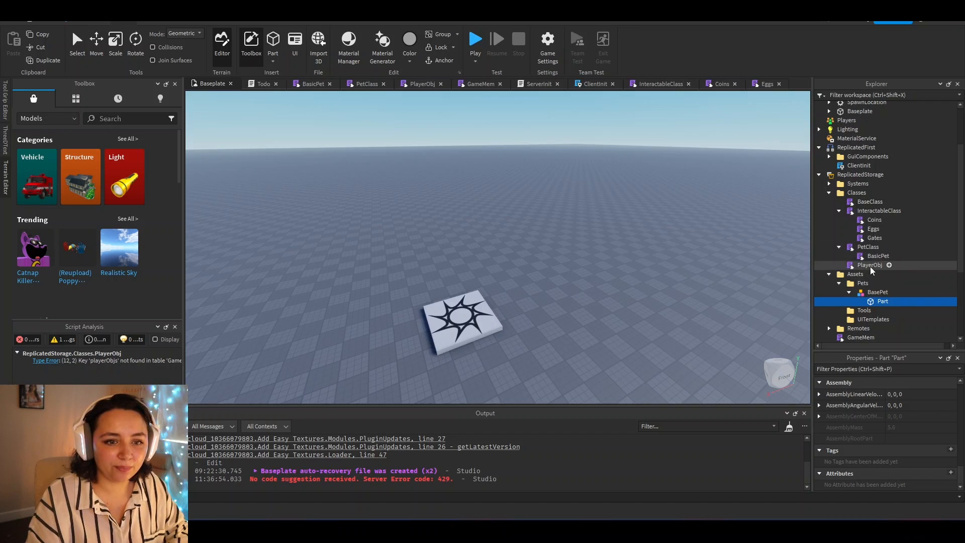
Step: Check the BasicPet class script and reselect the BasePet model under Assets
{"action": "left_click", "coordinate": [882, 301]}
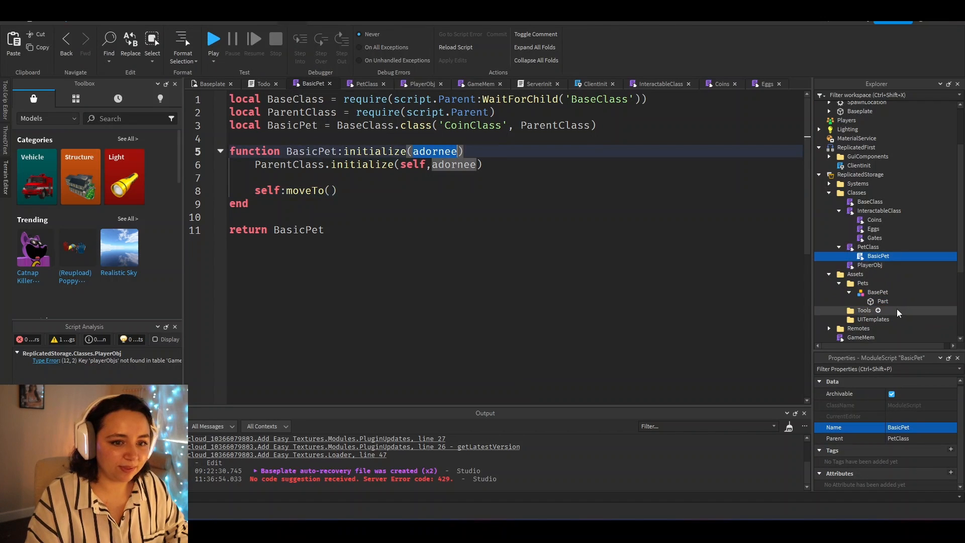
{"action": "left_click", "coordinate": [882, 301]}
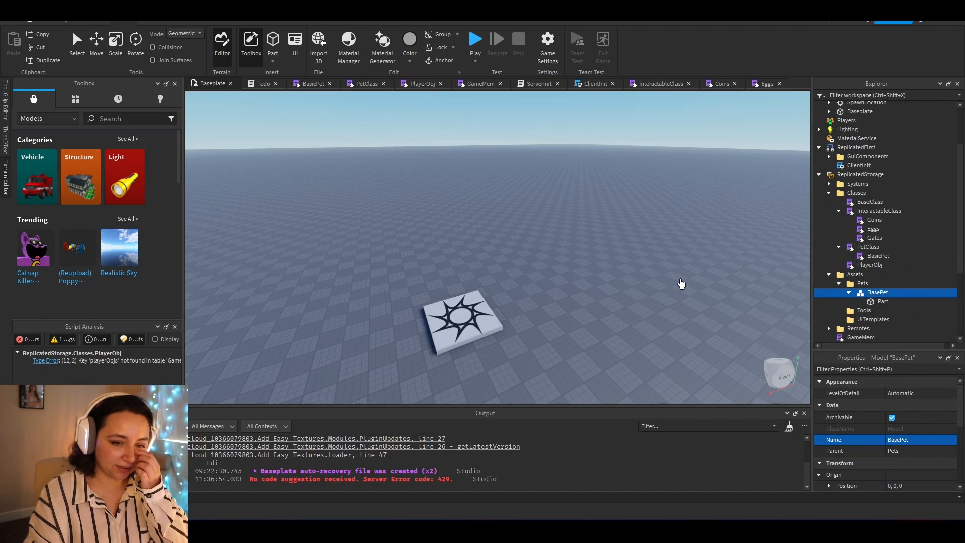
{"action": "mouse_move", "coordinate": [699, 300]}
{"action": "type", "text": "lo"}
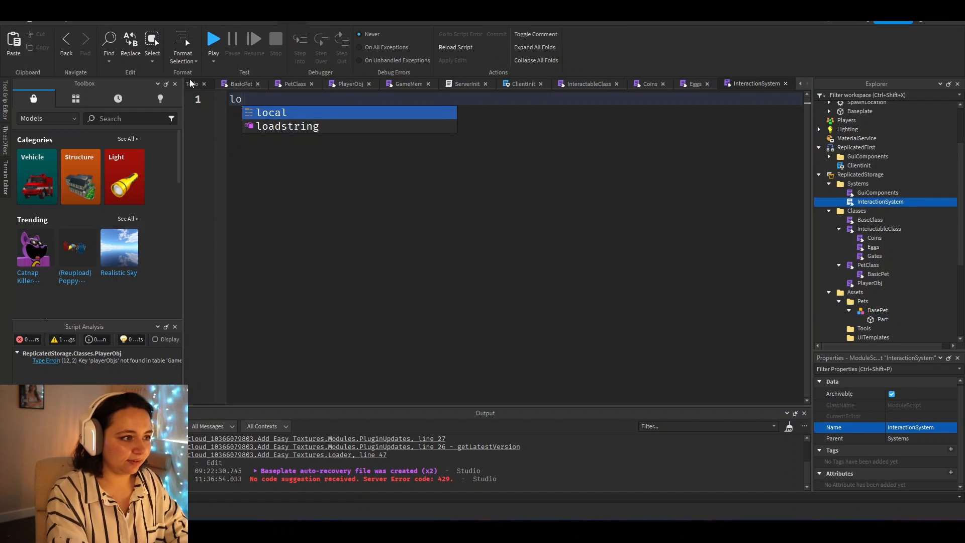
Step: Scaffold the interactionSystem table, its return, and an init function looping pairs over GetTagged('Interactable')
{"action": "type", "text": "cal interactionSystem = {"}
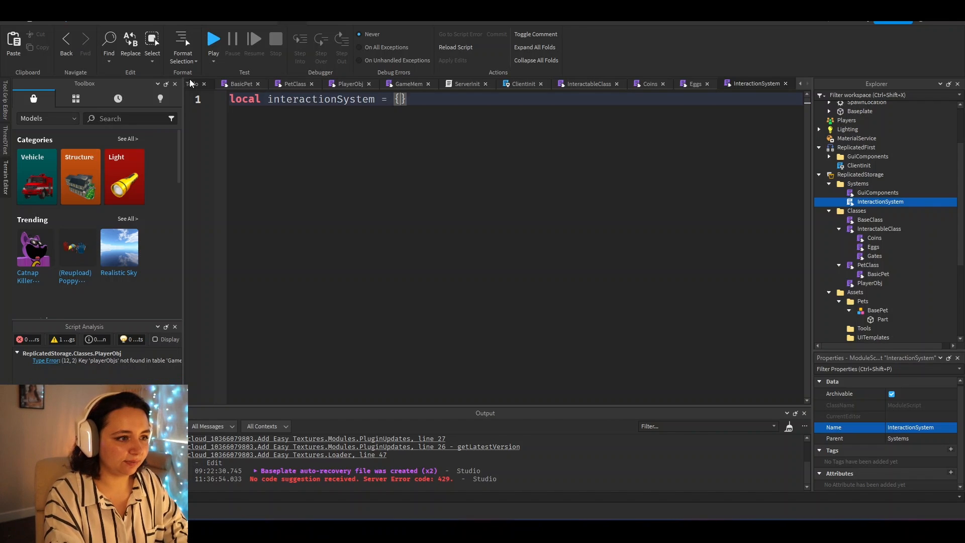
{"action": "type", "text": "return"}
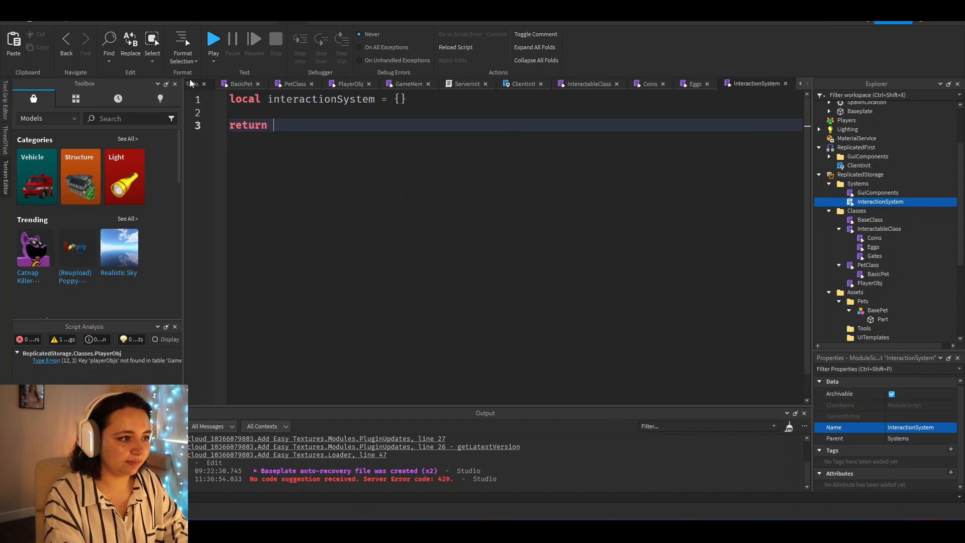
{"action": "type", "text": "interactionSystem"}
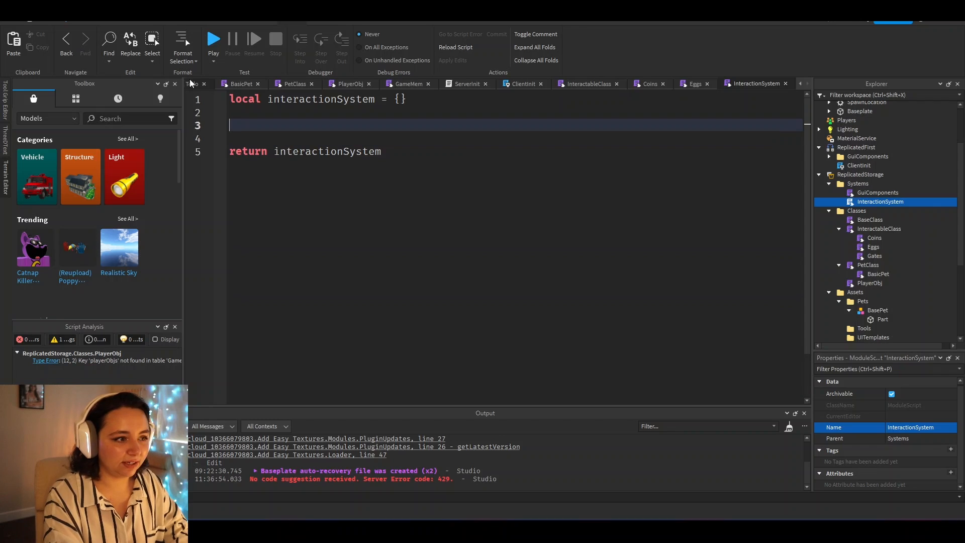
{"action": "type", "text": "i"}
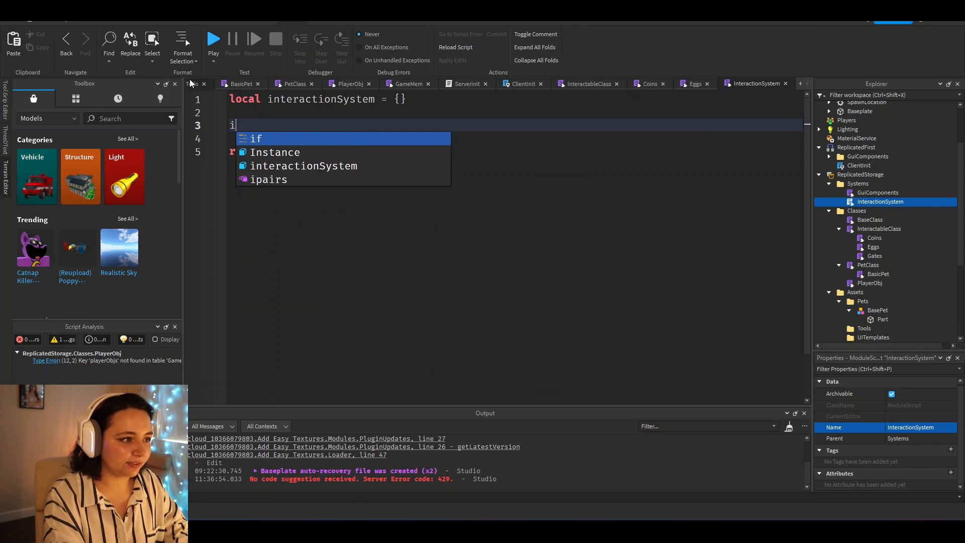
{"action": "type", "text": "function interactionSystem.init("}
{"action": "left_click", "coordinate": [515, 138]}
{"action": "type", "text": "for i"}
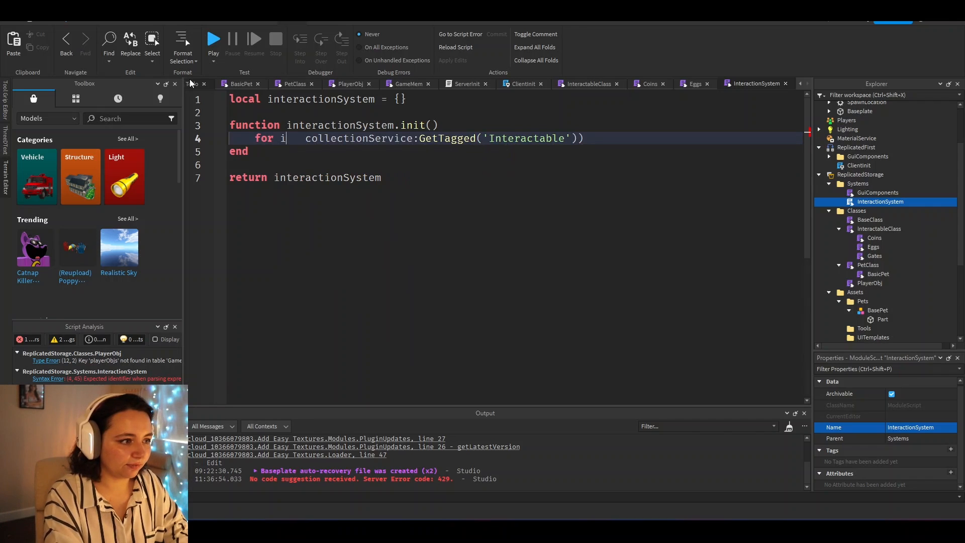
{"action": "type", "text": ",v in pairs("}
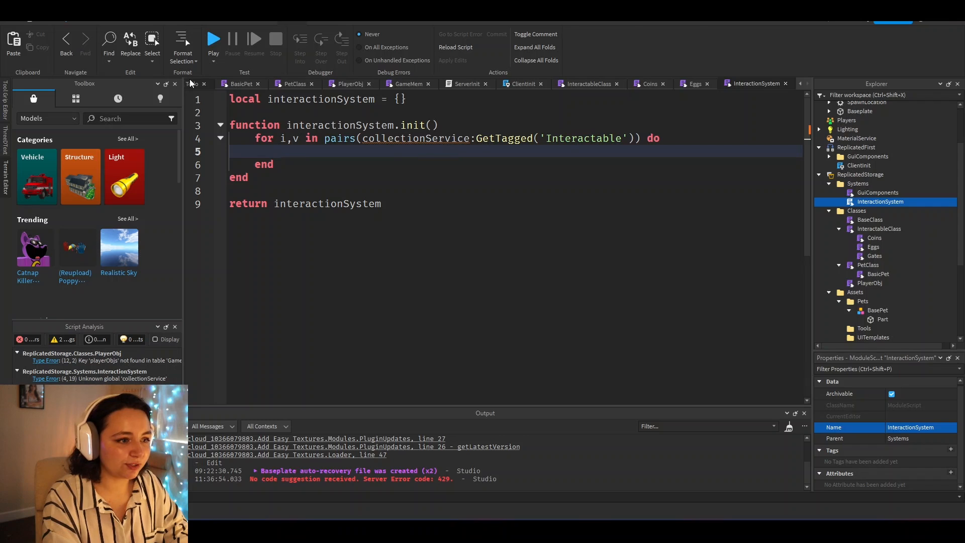
Step: Inside the loop read GetAttribute('ClassId'), FindFirstChild the class in InteractableClass, and call class:new(v) if found
{"action": "type", "text": "local att ="}
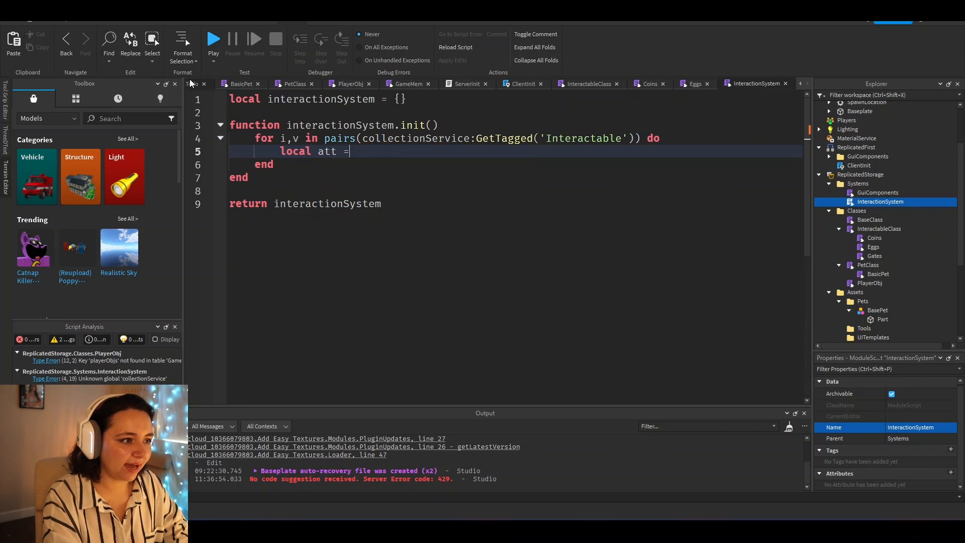
{"action": "type", "text": "v:GetAttribu"}
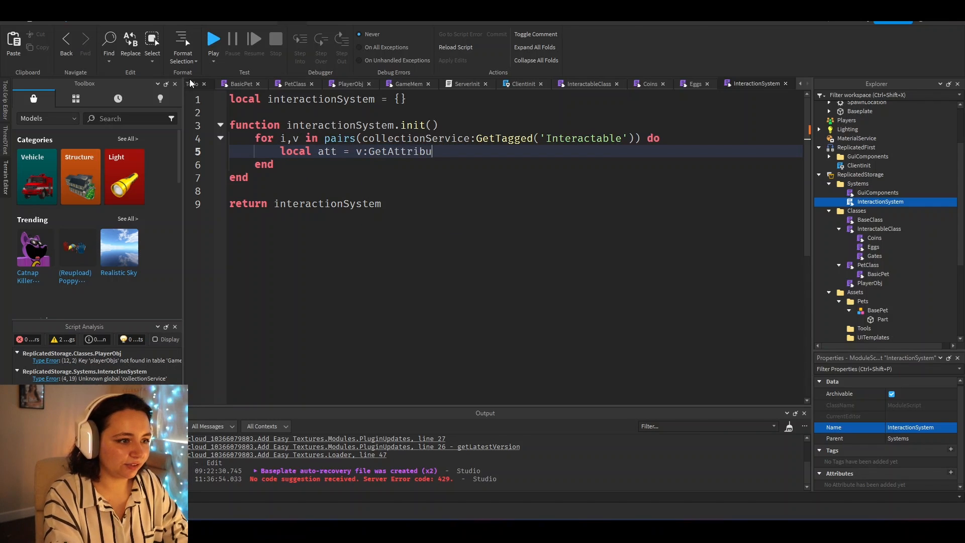
{"action": "type", "text": "te('ClassId')"}
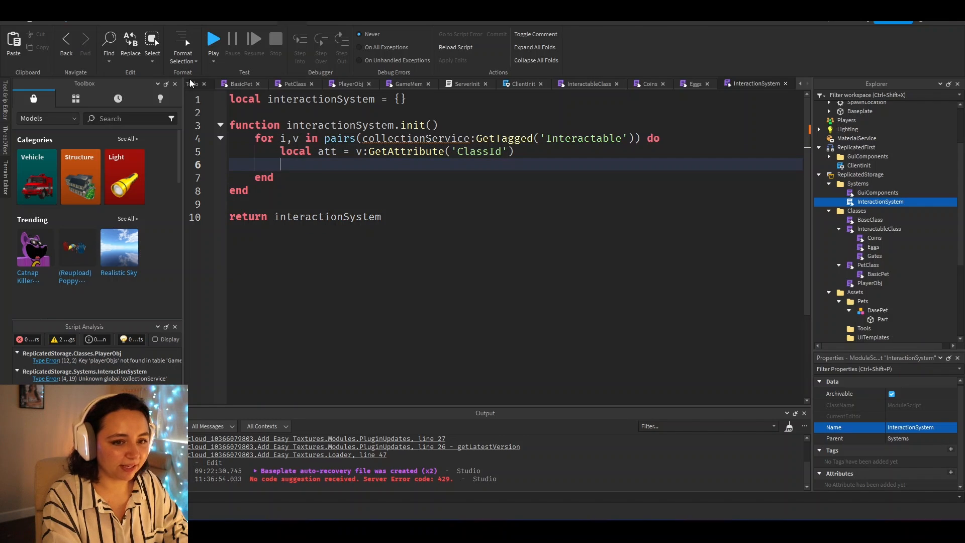
{"action": "type", "text": "local class = game.ReplicatedStorage.Classes.InteractableClass:"}
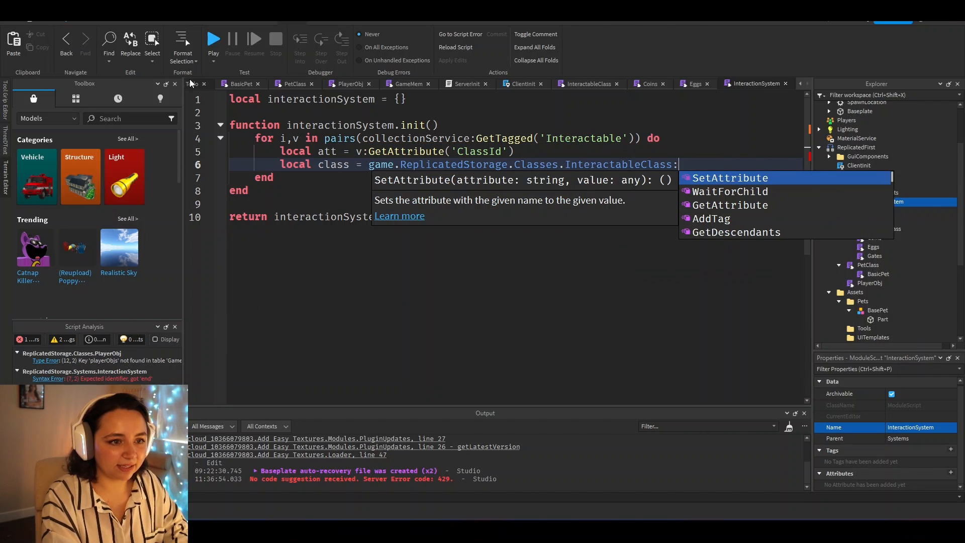
{"action": "type", "text": "FindFirstChild(att"}
{"action": "type", "text": "if"}
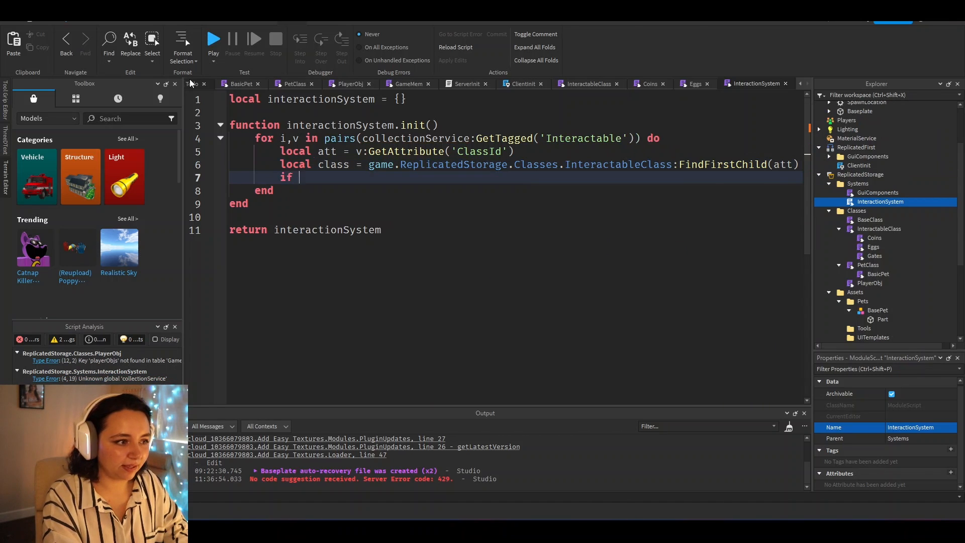
{"action": "type", "text": "class then"}
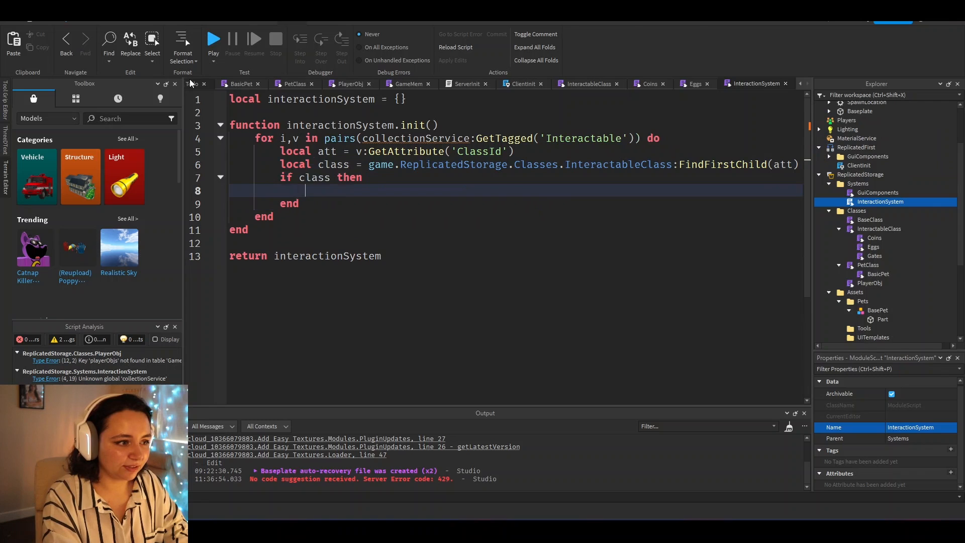
{"action": "type", "text": "class:new()"}
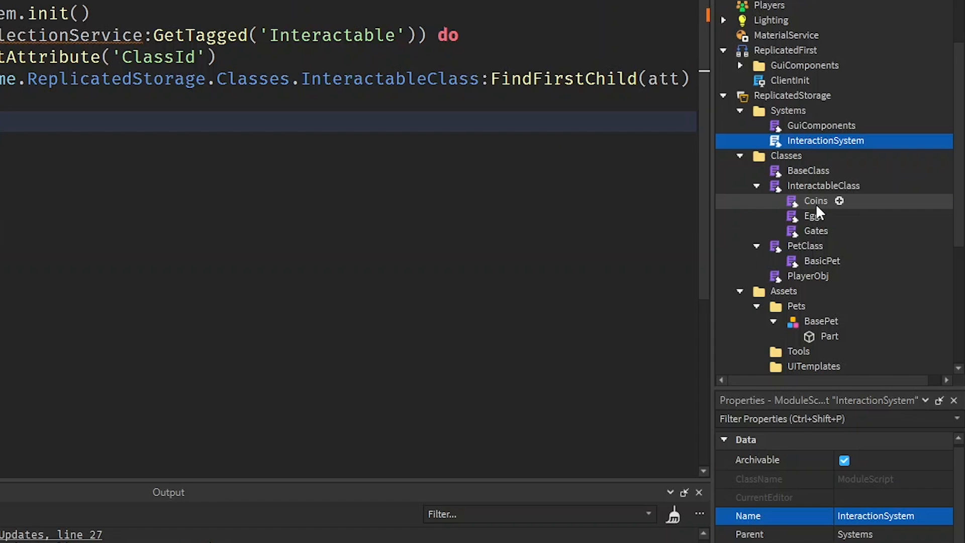
{"action": "mouse_move", "coordinate": [816, 212]}
{"action": "type", "text": "if class then"}
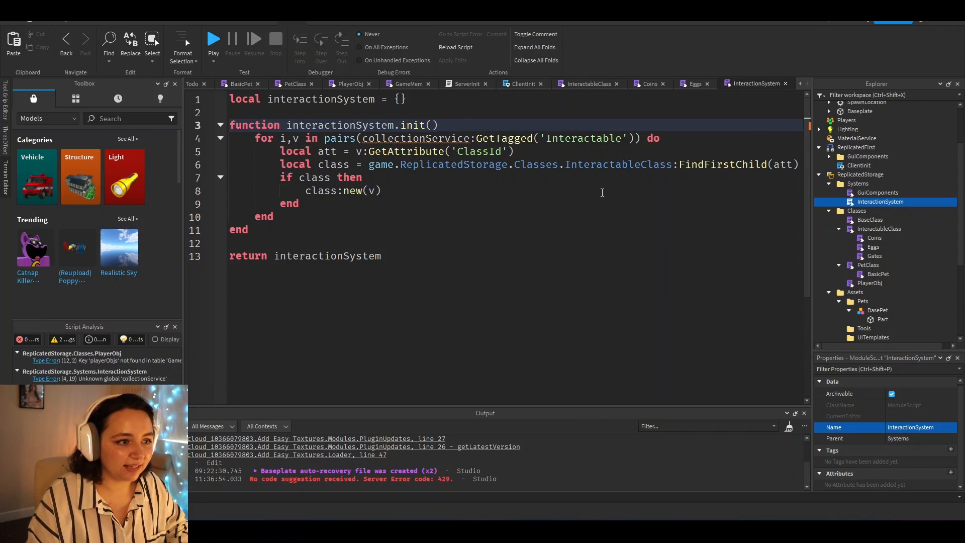
Step: Copy ClientInit's module-loading code into ServerInit so it runs InteractionSystem init
{"action": "double_click", "coordinate": [412, 125]}
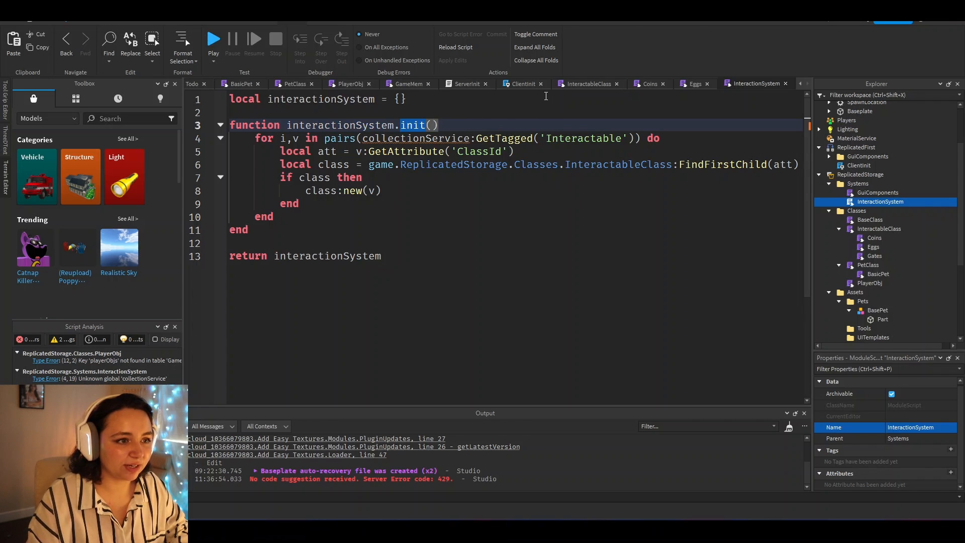
{"action": "left_click", "coordinate": [522, 84]}
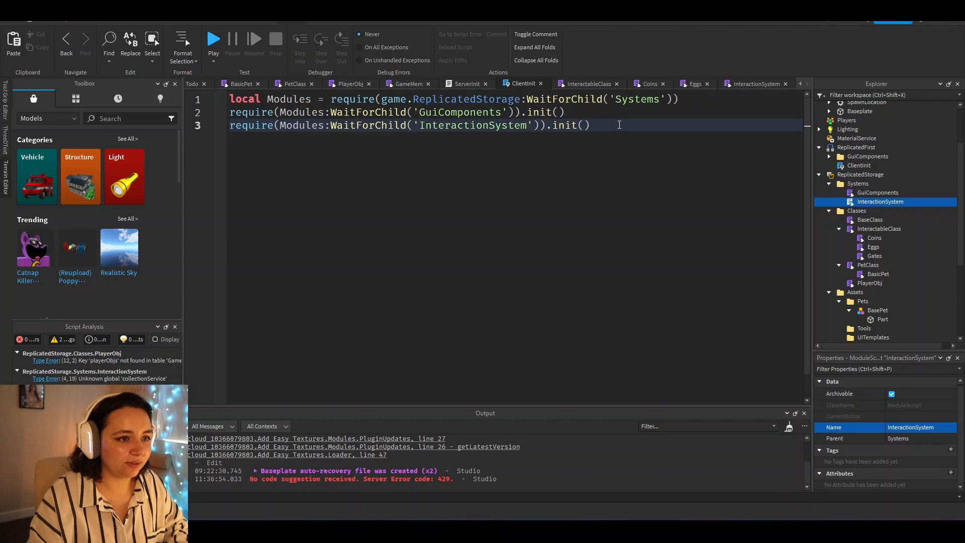
{"action": "key", "text": "ctrl+a"}
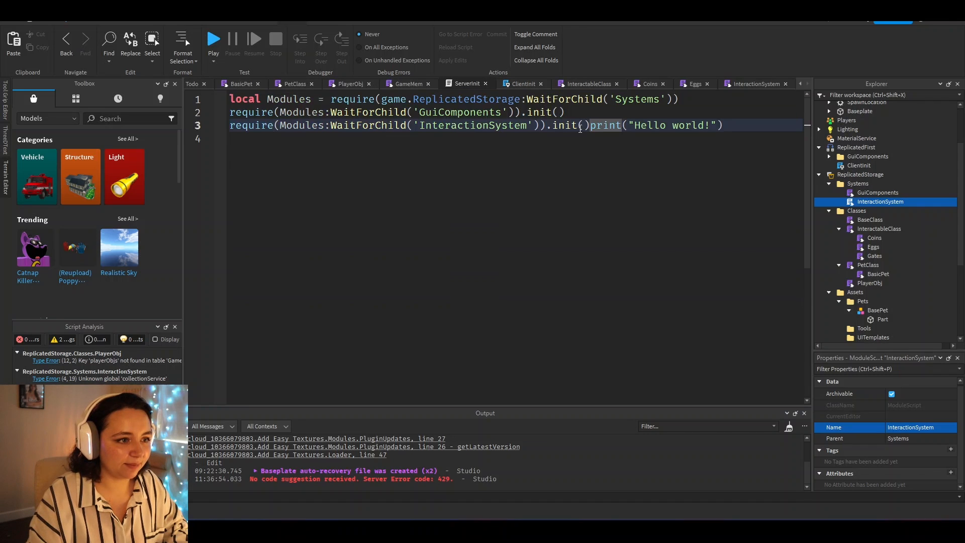
Step: Inspect the Remotes folder with InteractRemote in ReplicatedStorage and return to the place view
{"action": "left_click", "coordinate": [211, 83]}
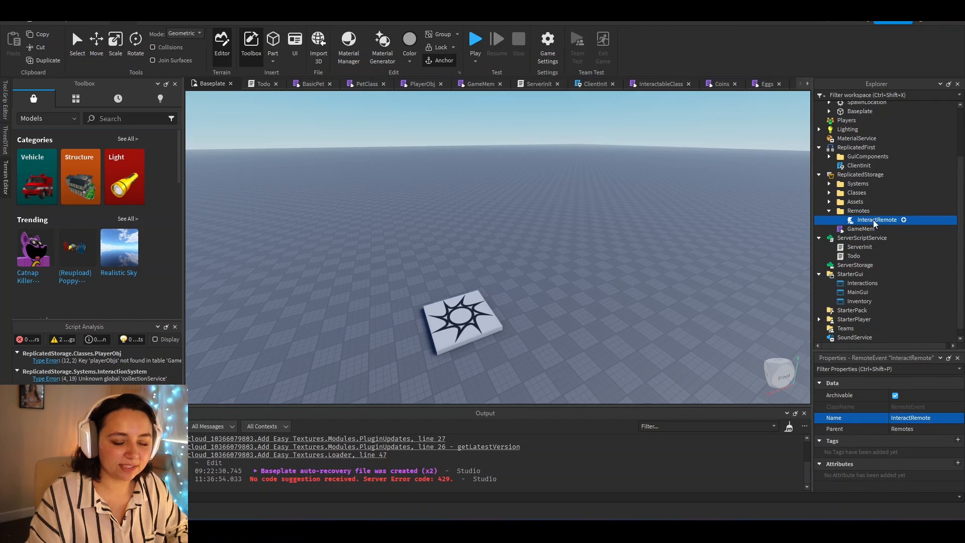
{"action": "left_click", "coordinate": [857, 210]}
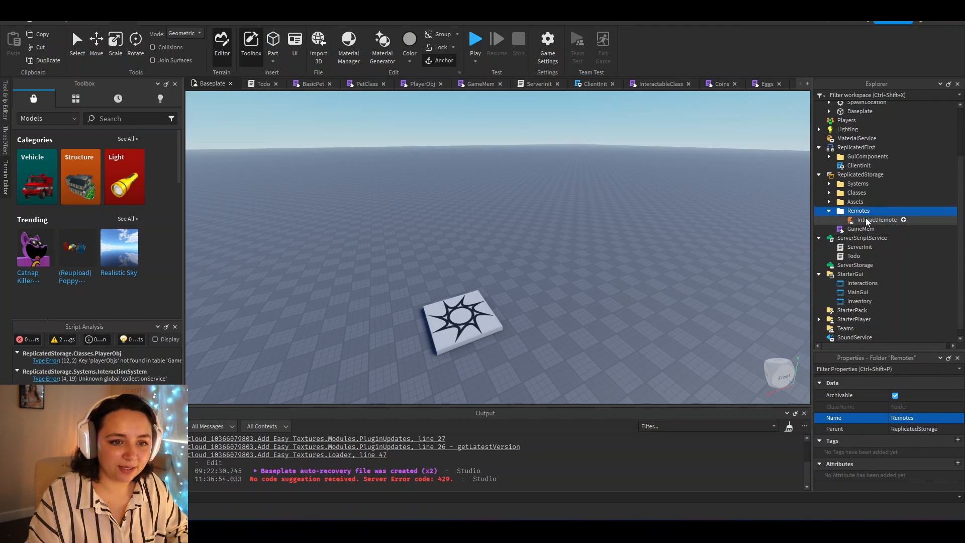
{"action": "left_click", "coordinate": [878, 220]}
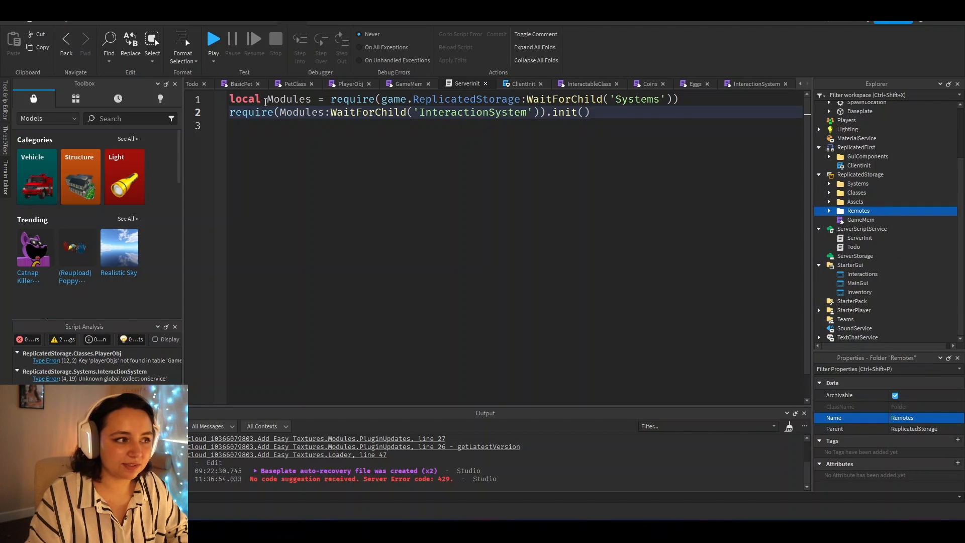
{"action": "left_click", "coordinate": [212, 84]}
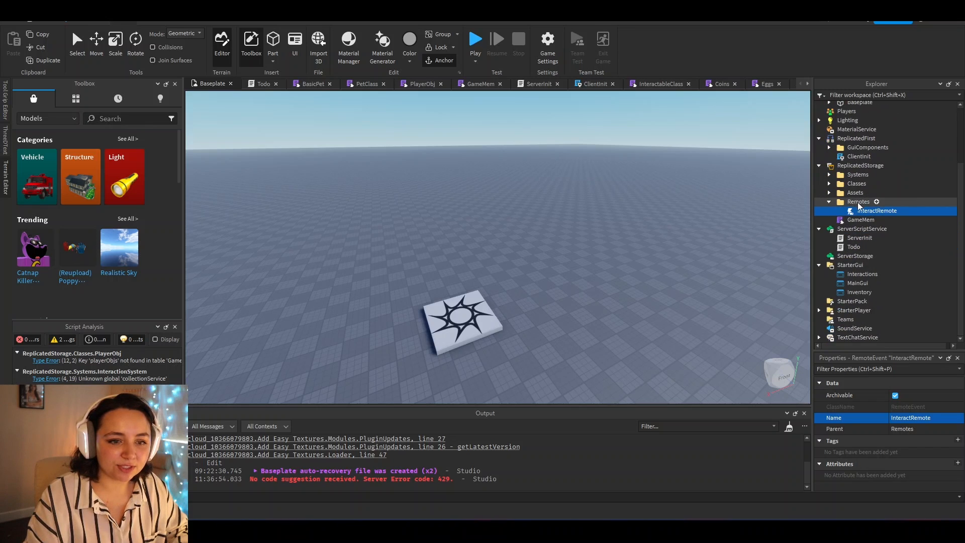
Step: Browse the Interactions and MainGui screen guis, then expand ReplicatedFirst > GuiComponents to reach InteractionGui
{"action": "left_click", "coordinate": [861, 273]}
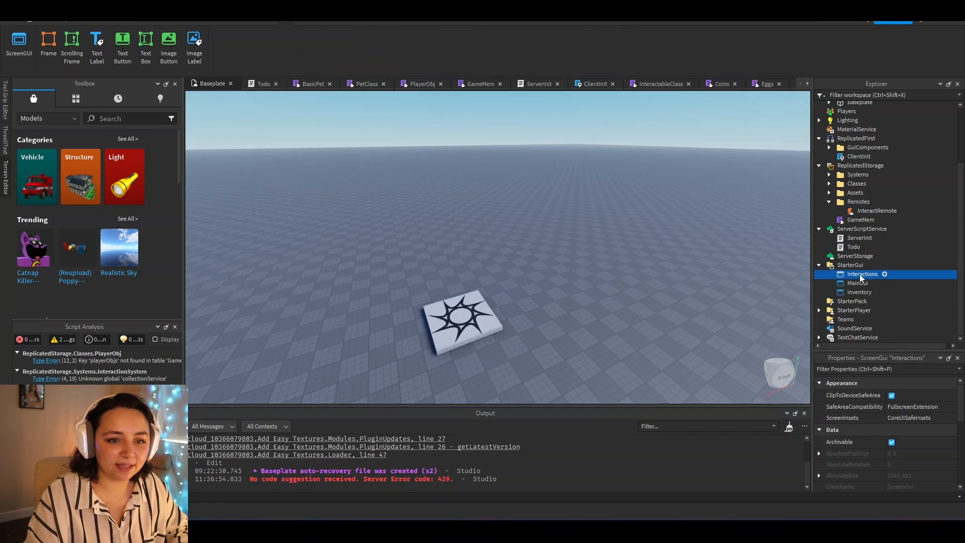
{"action": "left_click", "coordinate": [855, 282]}
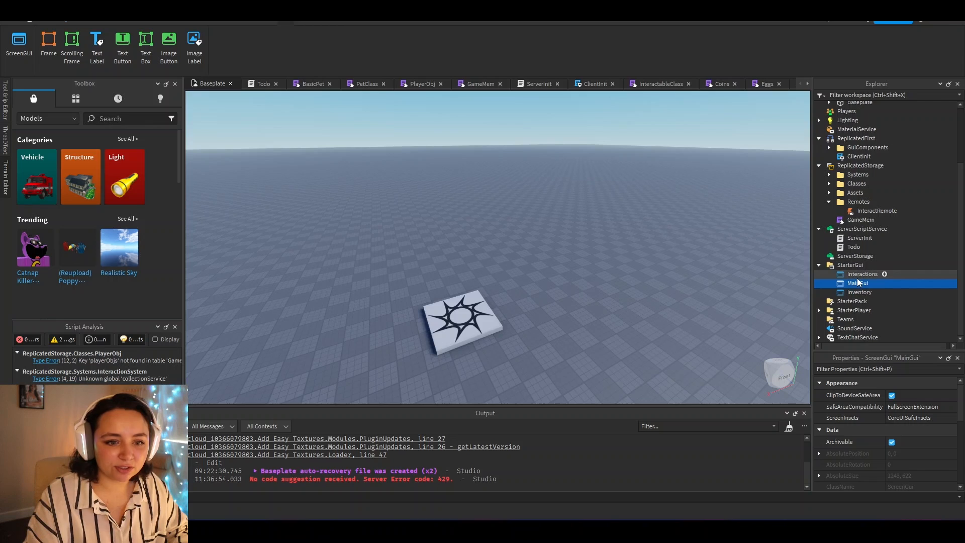
{"action": "left_click", "coordinate": [862, 274]}
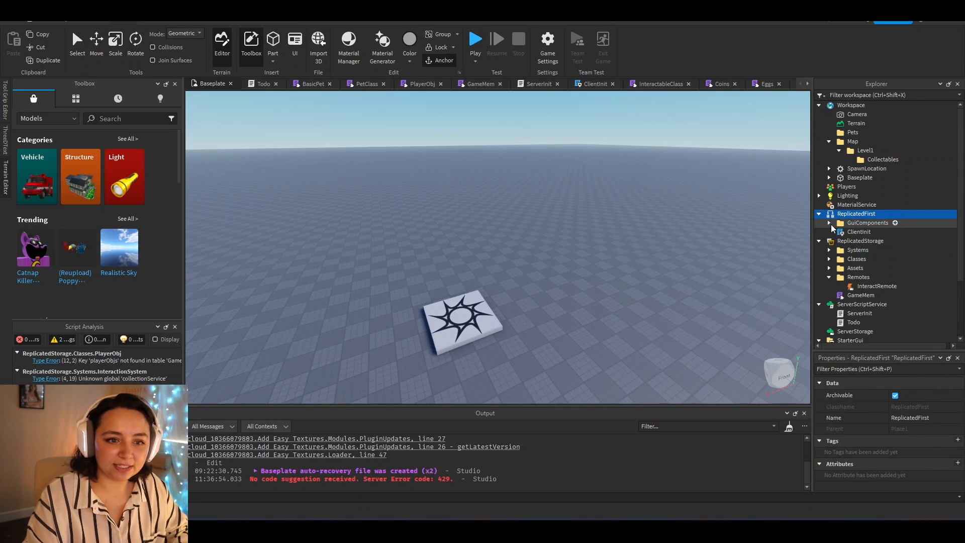
{"action": "left_click", "coordinate": [829, 222]}
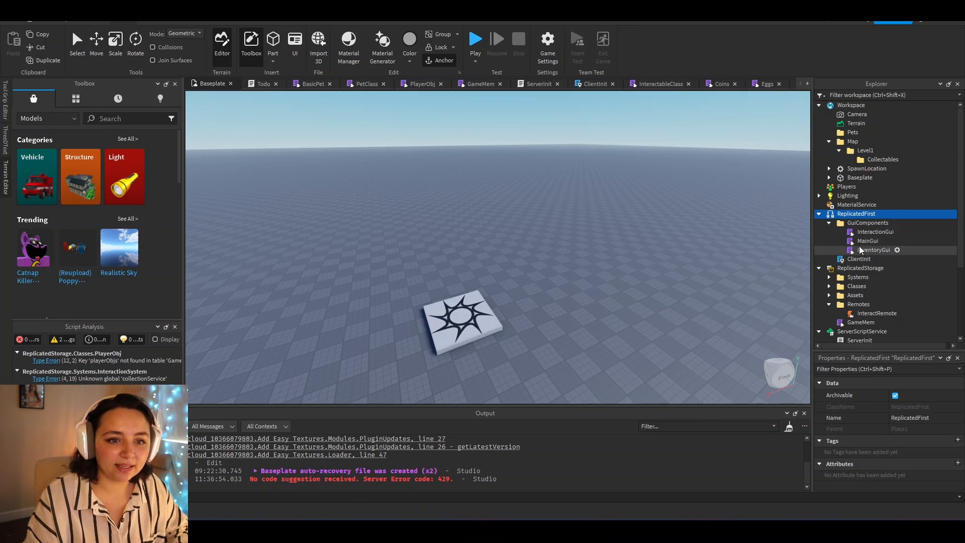
{"action": "scroll", "scroll_direction": "down", "scroll_amount": 3}
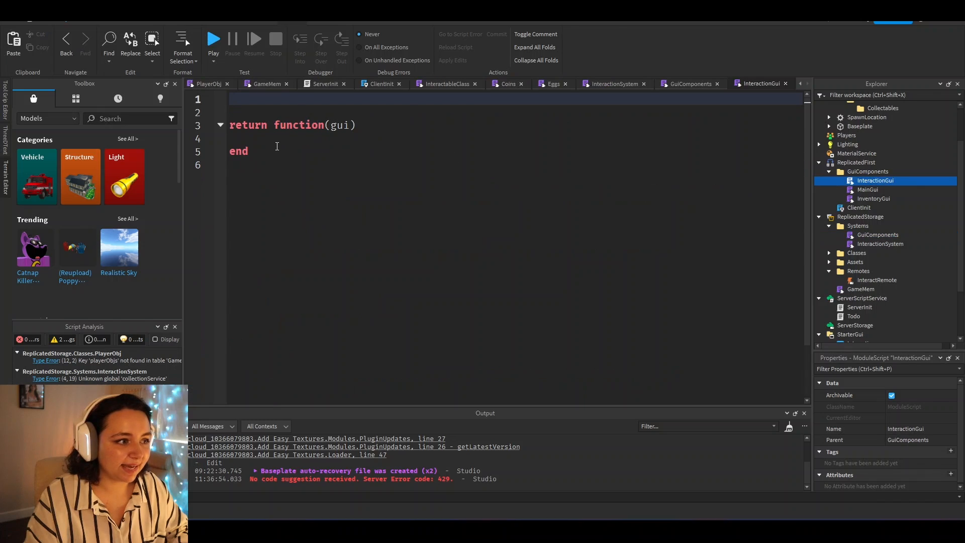
Step: Select the Interactions screen gui in StarterGui and verify its GuiComponent tag and GuiId InteractionGui attribute
{"action": "triple_click", "coordinate": [293, 124]}
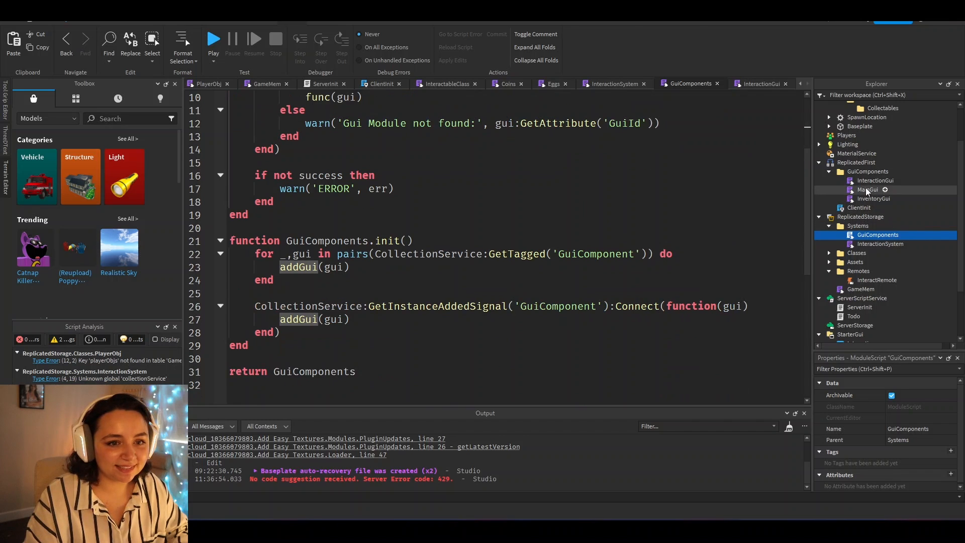
{"action": "left_click", "coordinate": [874, 180]}
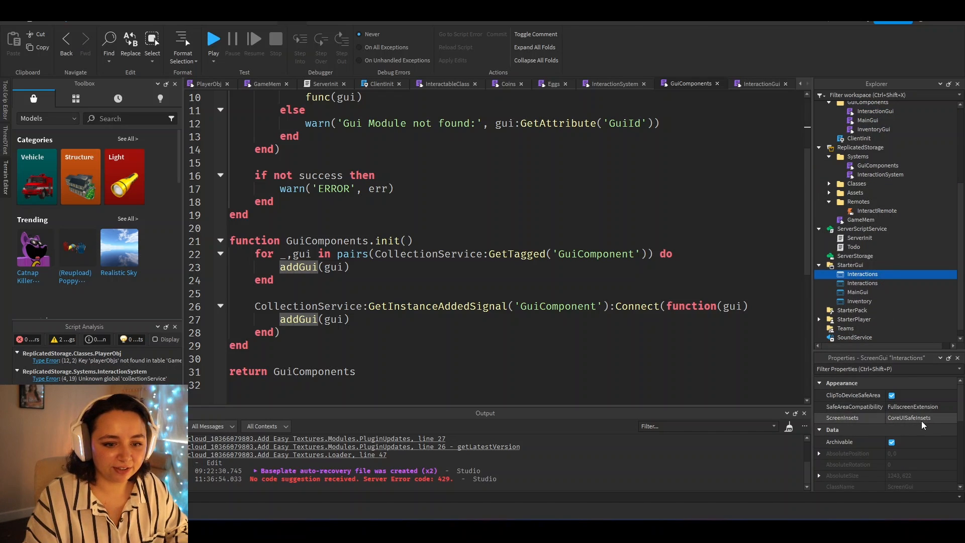
{"action": "scroll", "scroll_direction": "down", "scroll_amount": 3}
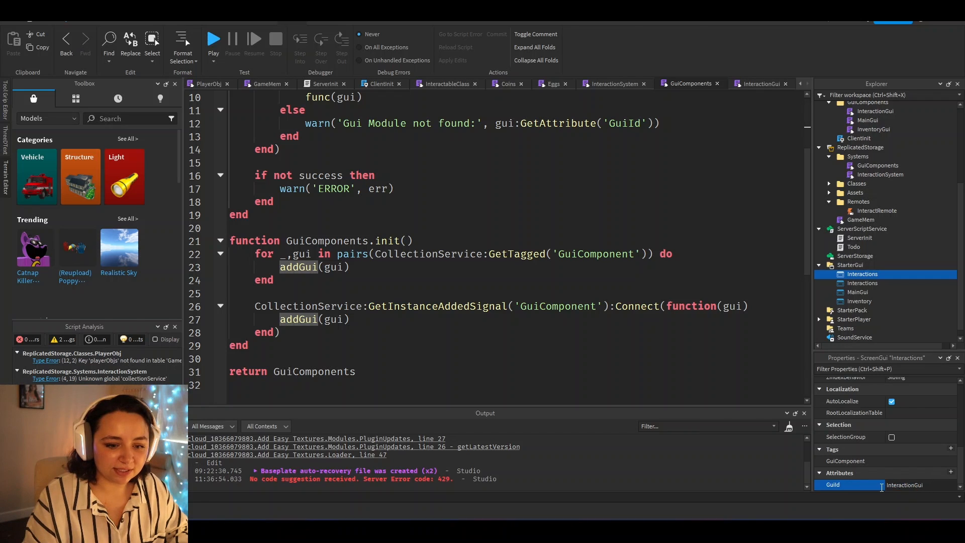
{"action": "left_click", "coordinate": [862, 282]}
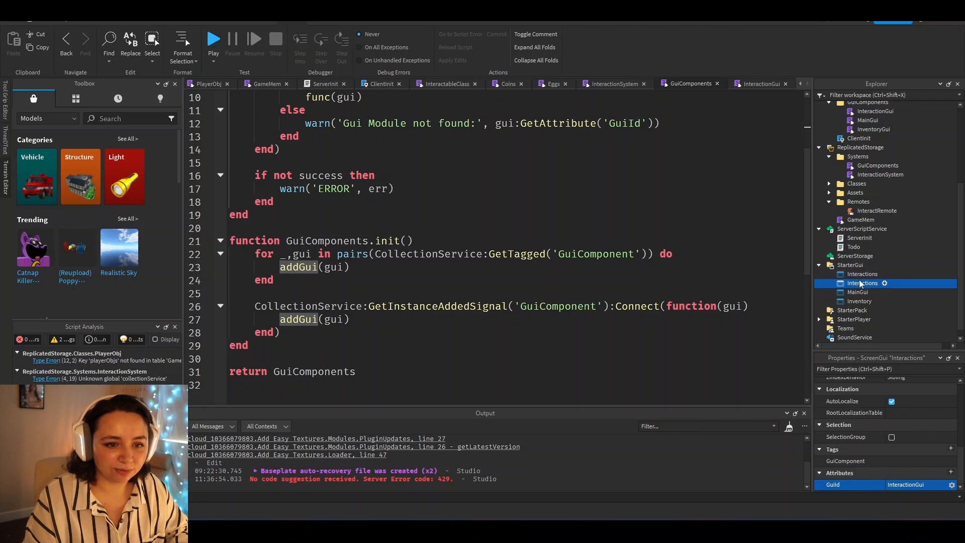